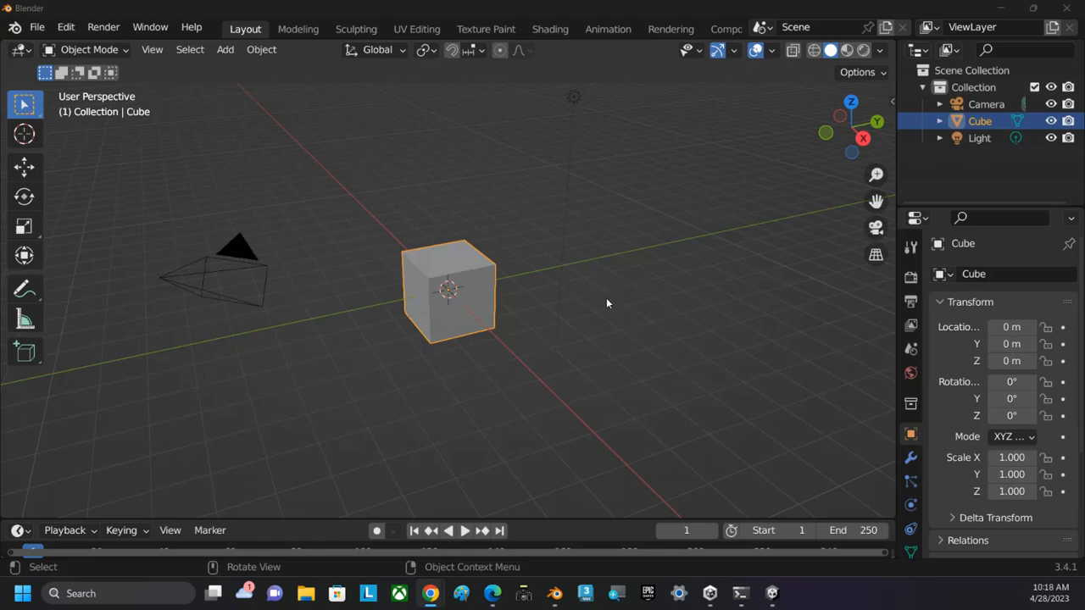
{"action": "mouse_move", "coordinate": [640, 280]}
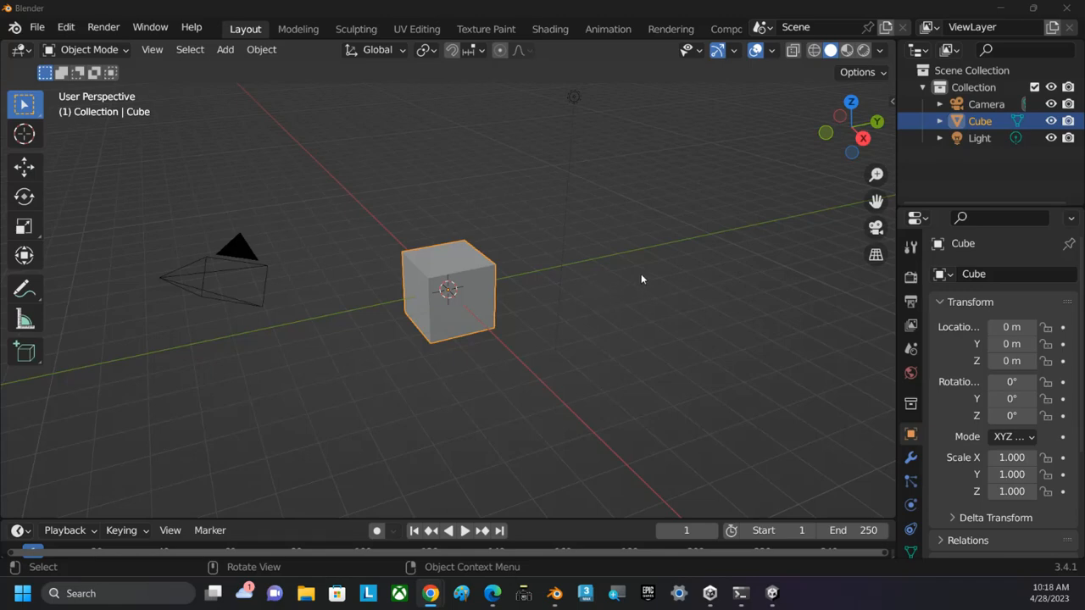
{"action": "mouse_move", "coordinate": [620, 436]}
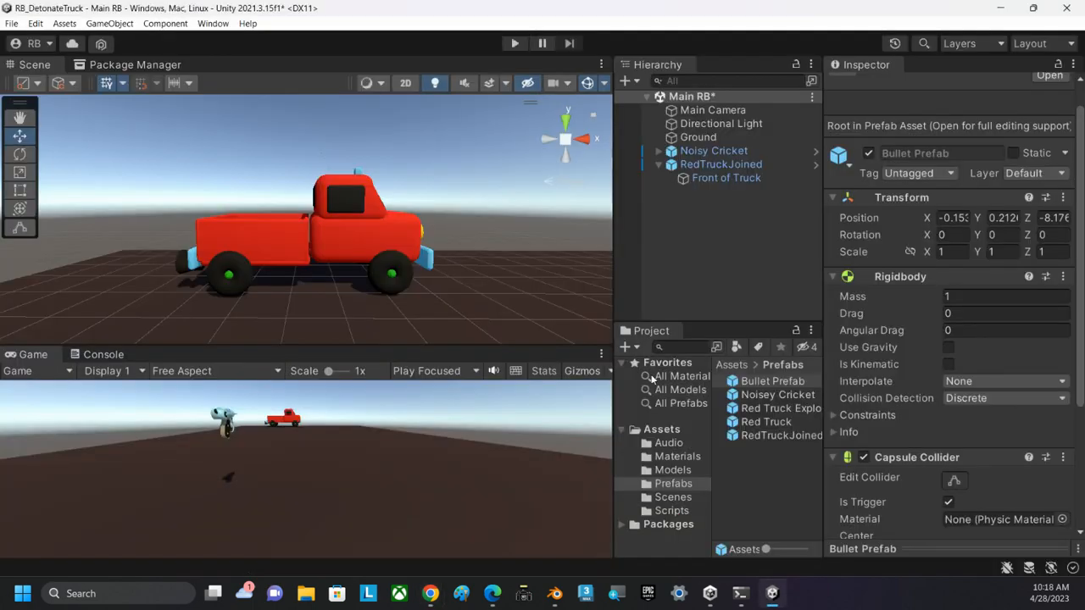
In Unity's Models folder, expand RedTruckExport to reveal its many separate parts
{"action": "left_click", "coordinate": [671, 470]}
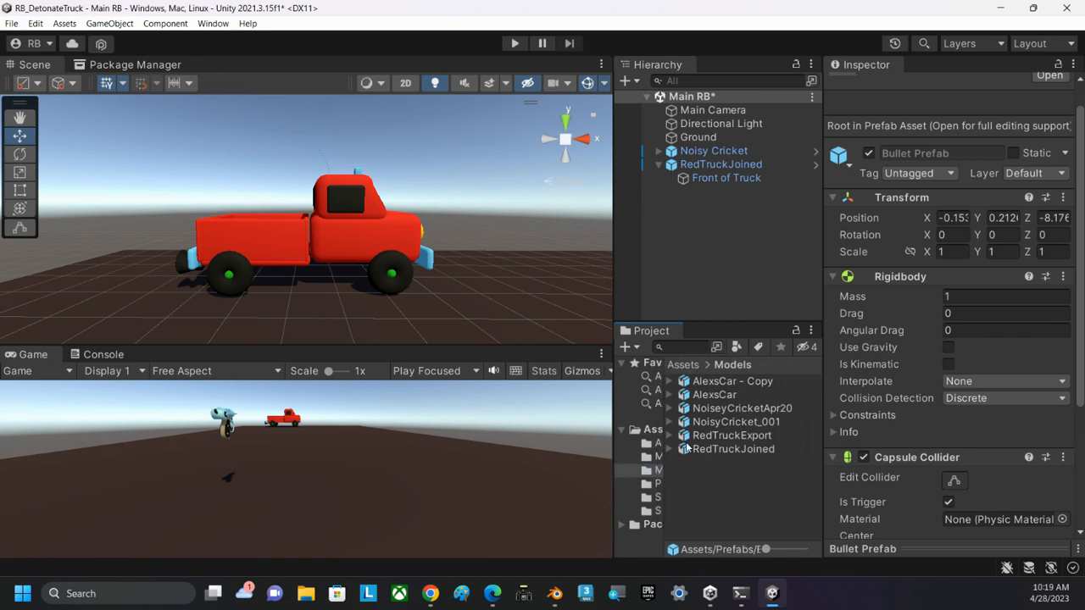
{"action": "left_click", "coordinate": [668, 434]}
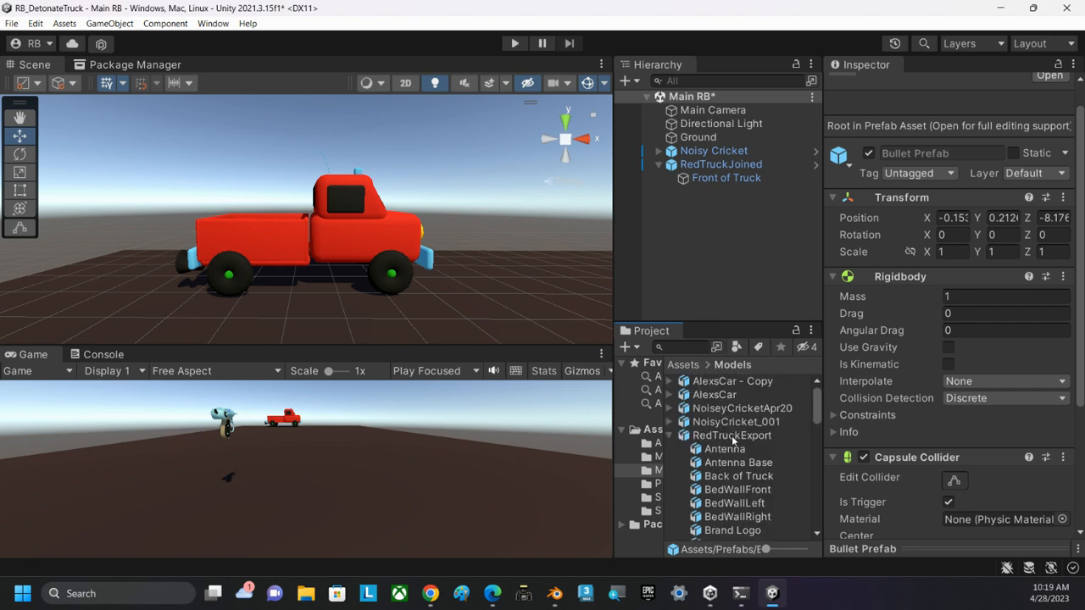
{"action": "scroll", "scroll_direction": "down", "scroll_amount": 3}
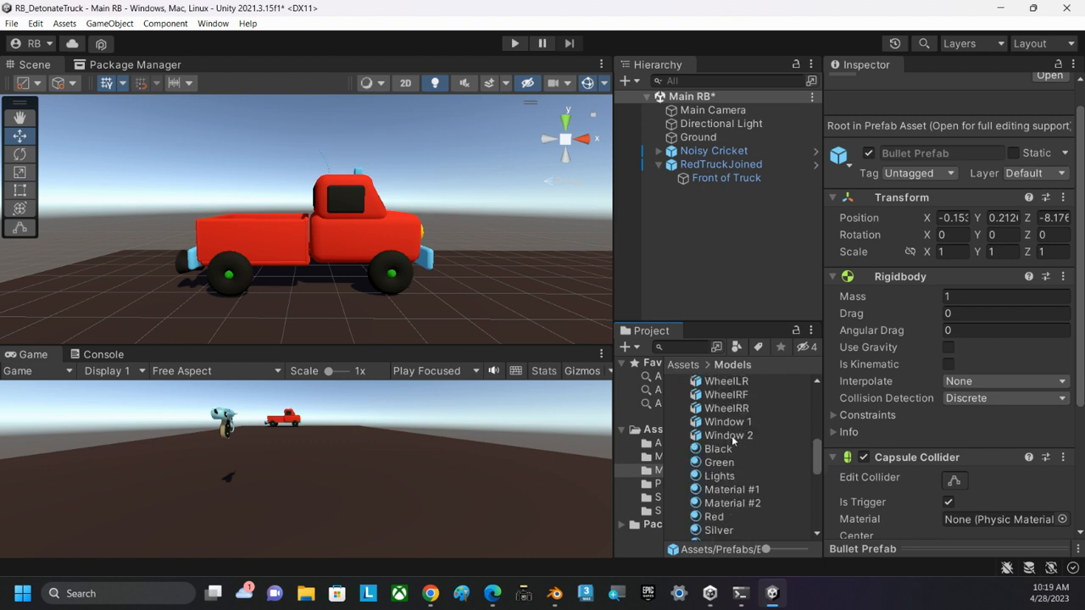
{"action": "scroll", "scroll_direction": "up", "scroll_amount": 3}
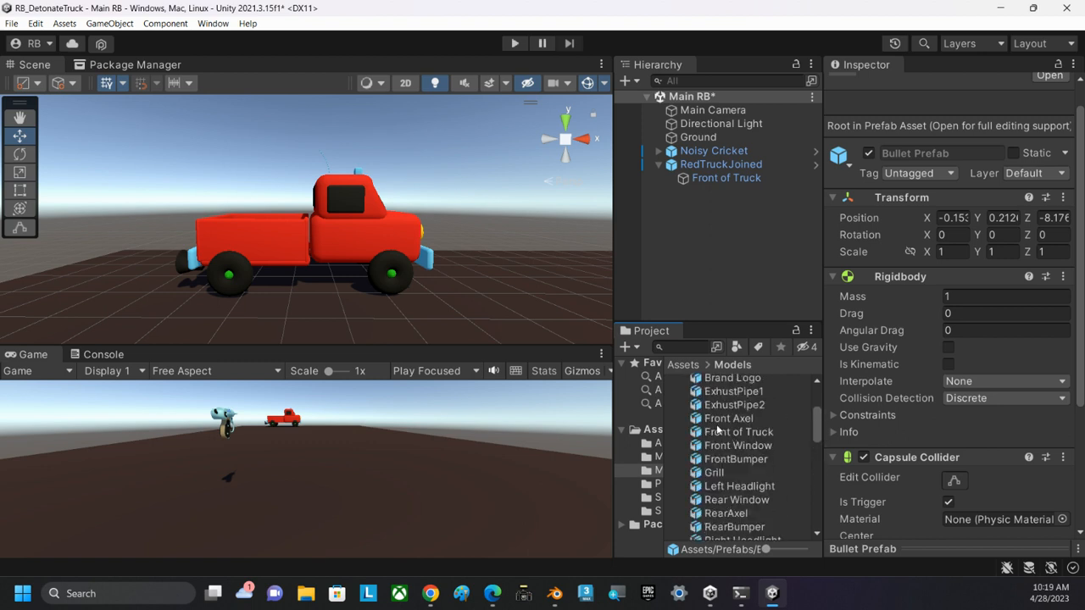
{"action": "scroll", "scroll_direction": "up", "scroll_amount": 3}
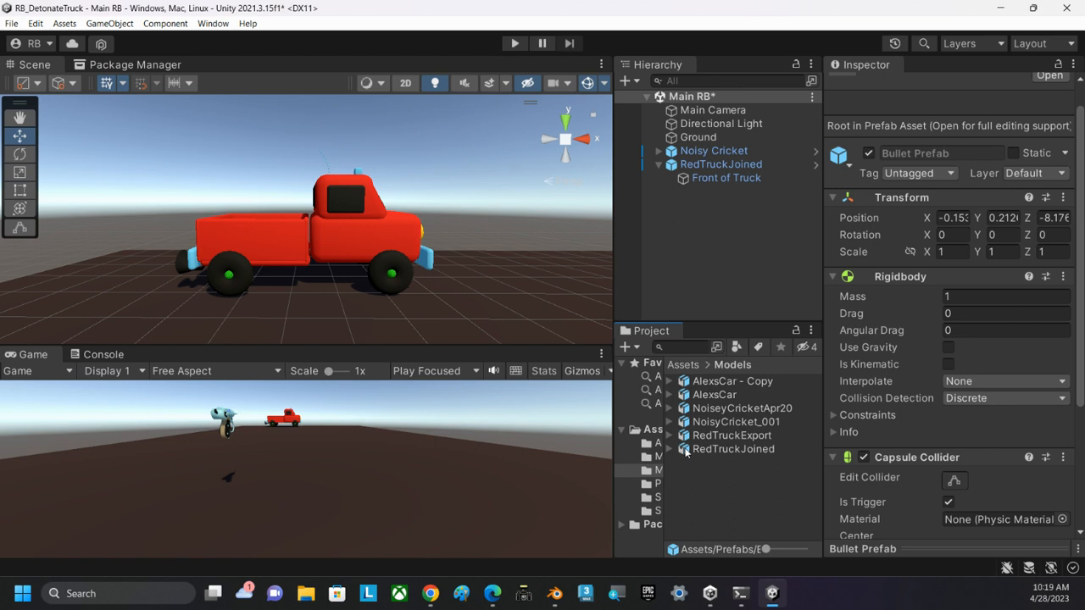
Expand RedTruckJoined and inspect the Front of Truck part's Red, Green and Tinted Window materials
{"action": "left_click", "coordinate": [733, 448]}
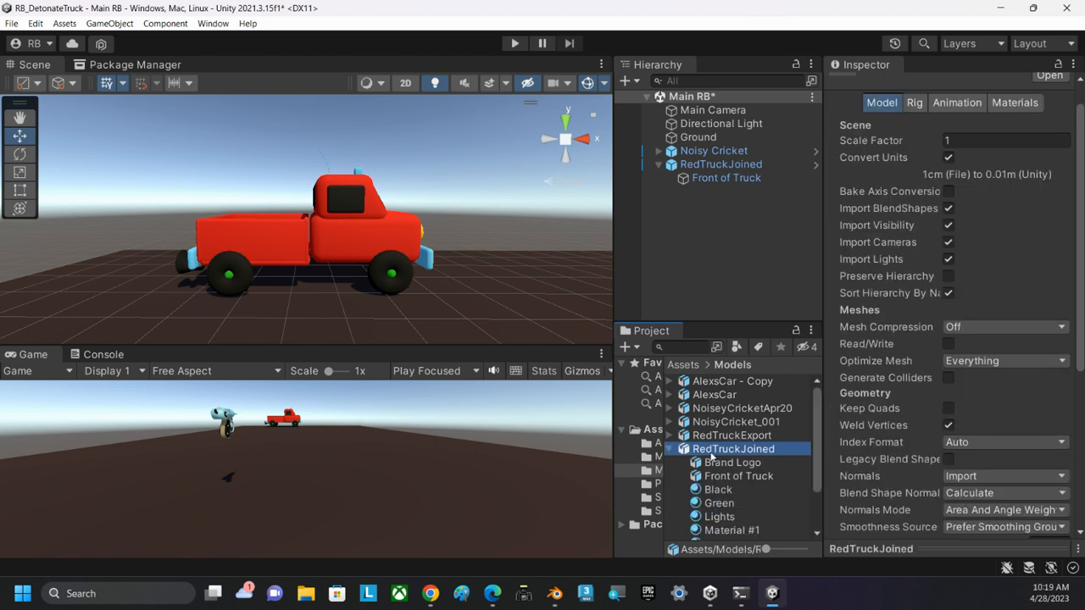
{"action": "scroll", "scroll_direction": "down", "scroll_amount": 3}
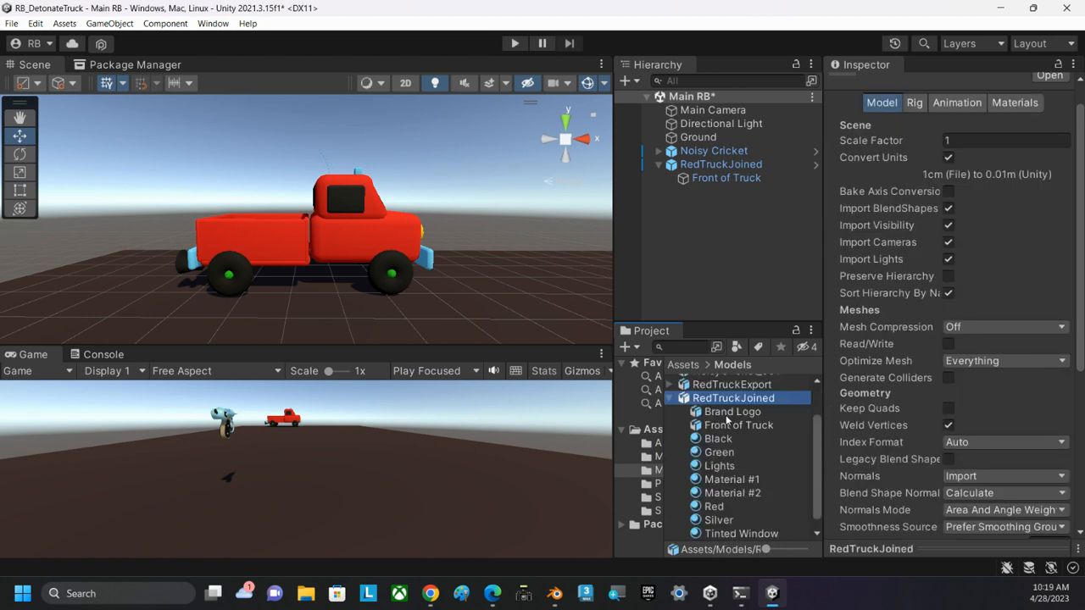
{"action": "left_click", "coordinate": [740, 424]}
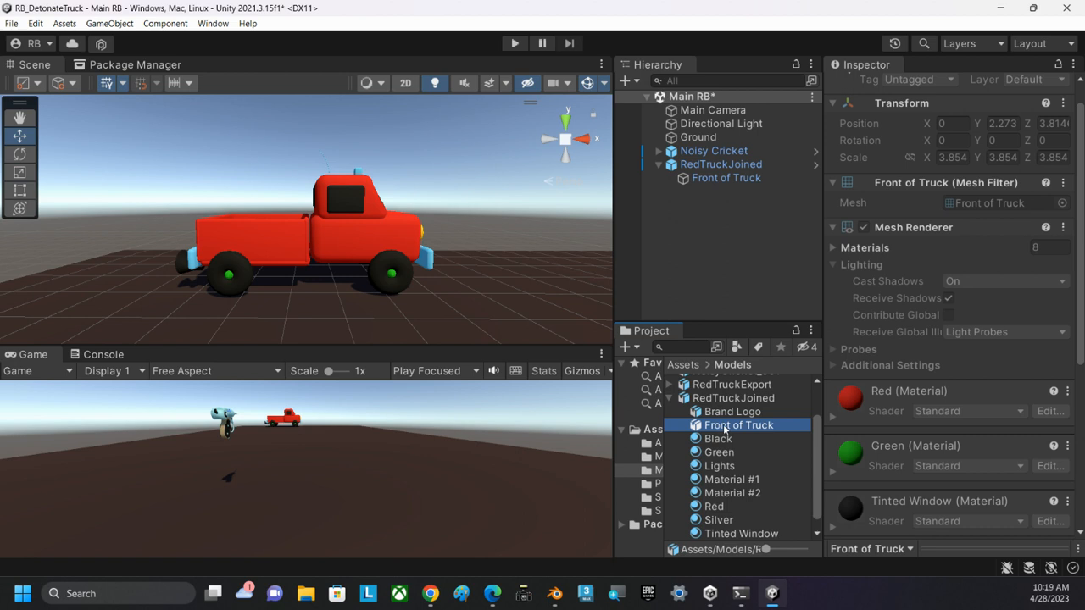
{"action": "mouse_move", "coordinate": [721, 451]}
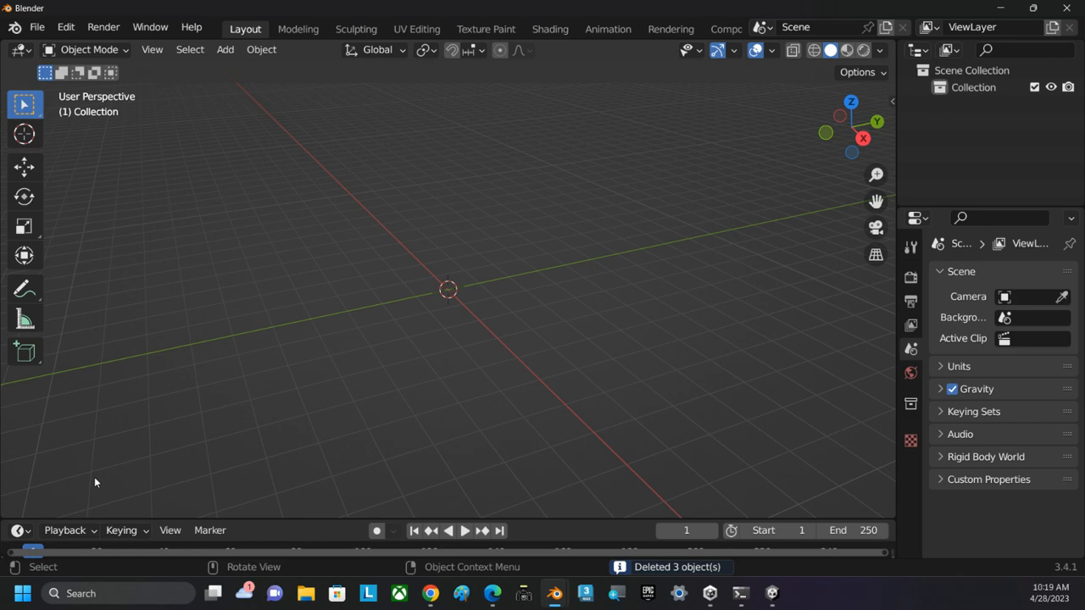
{"action": "mouse_move", "coordinate": [37, 27]}
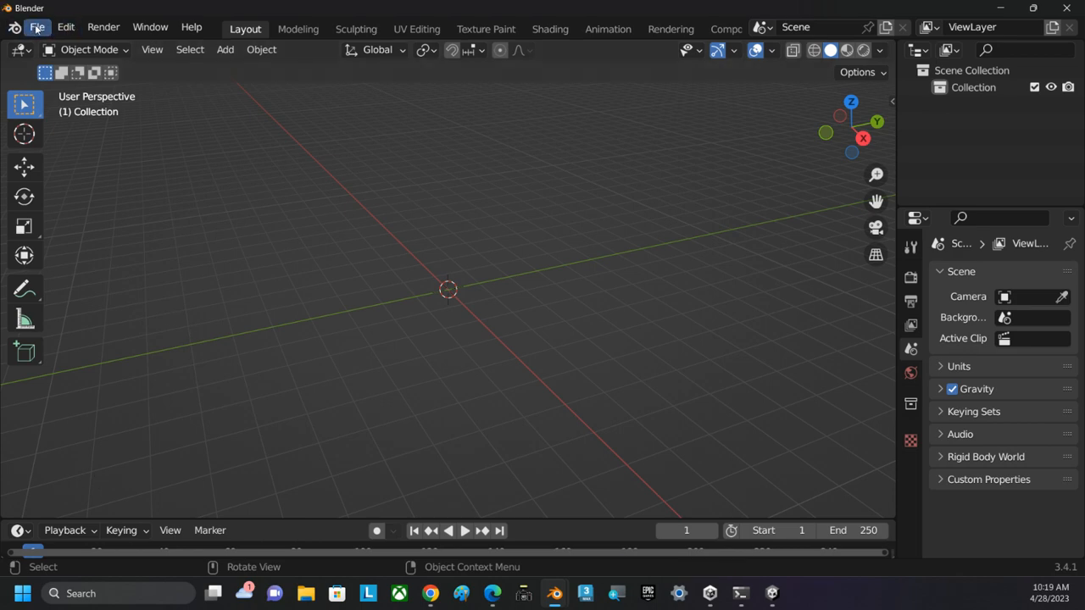
Import RedTruckExport.fbx from the Unity project's Assets\Models folder into Blender
{"action": "left_click", "coordinate": [38, 27]}
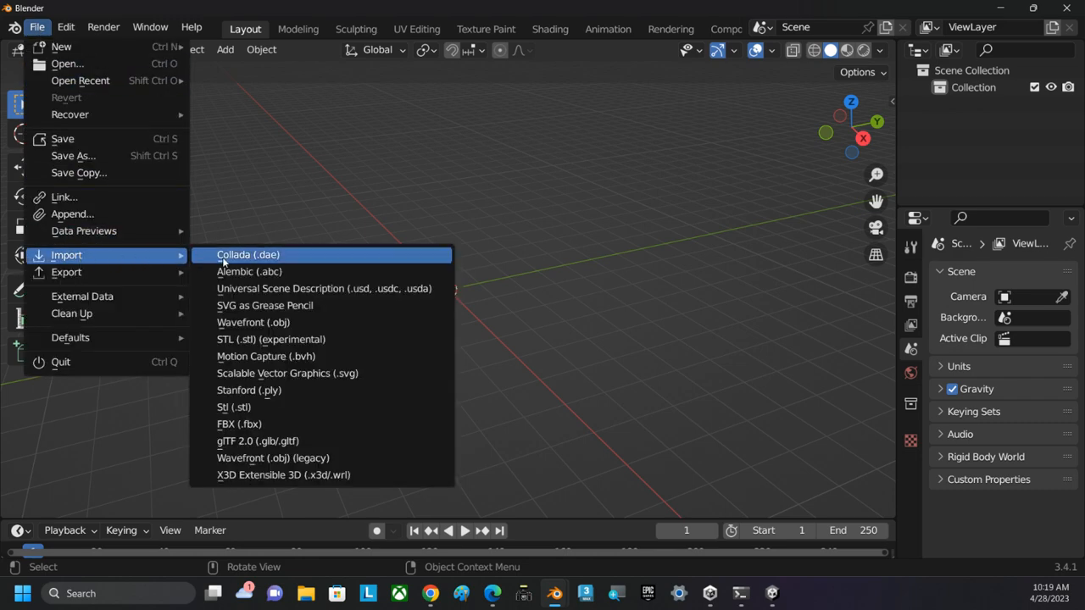
{"action": "mouse_move", "coordinate": [239, 424]}
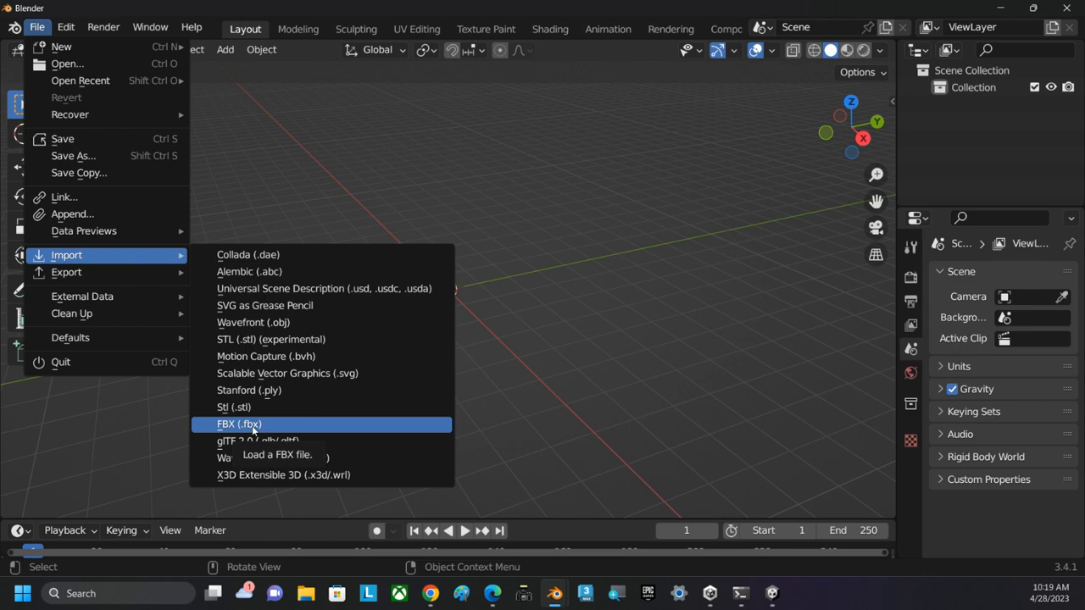
{"action": "left_click", "coordinate": [239, 424]}
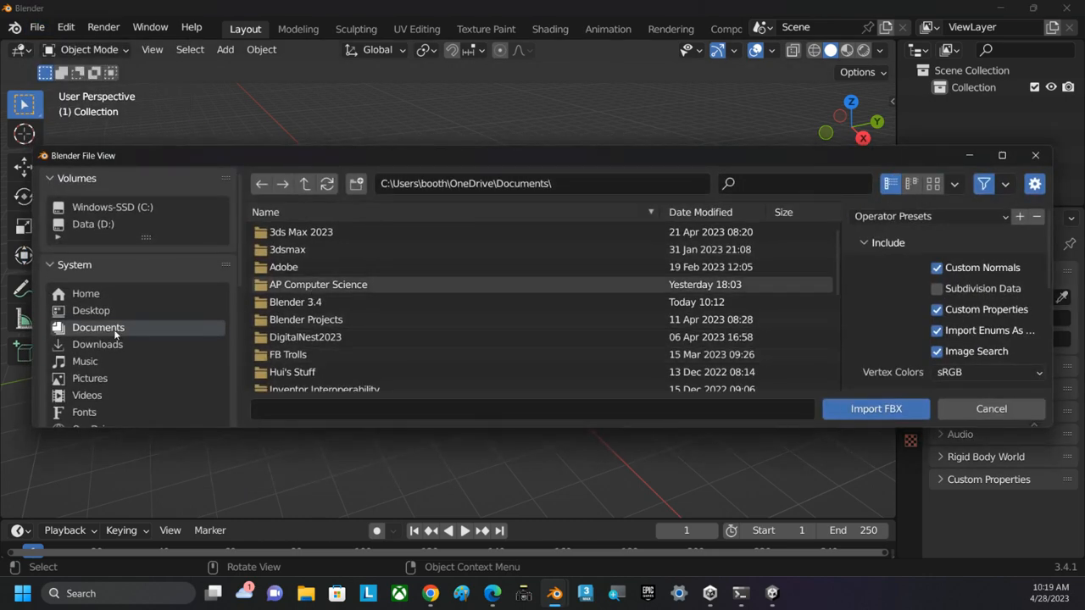
{"action": "scroll", "scroll_direction": "down", "scroll_amount": 3}
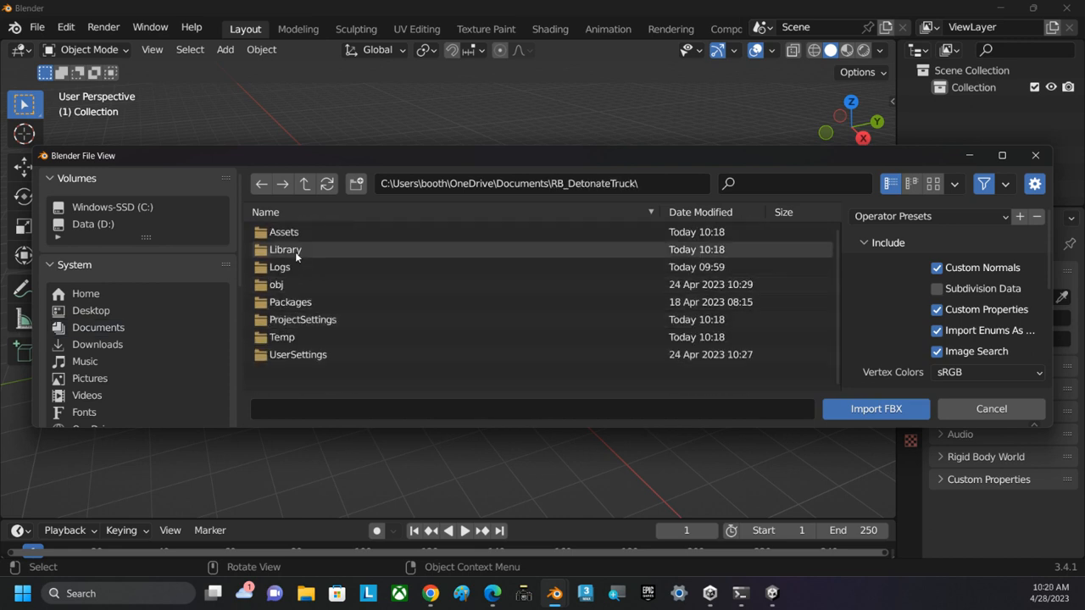
{"action": "double_click", "coordinate": [283, 230]}
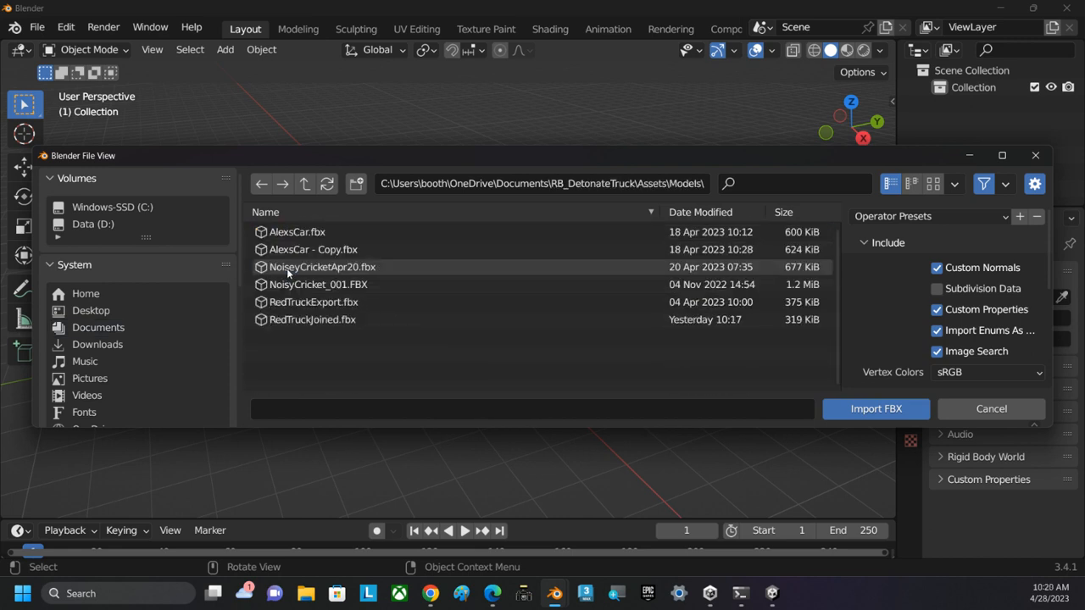
{"action": "left_click", "coordinate": [314, 302]}
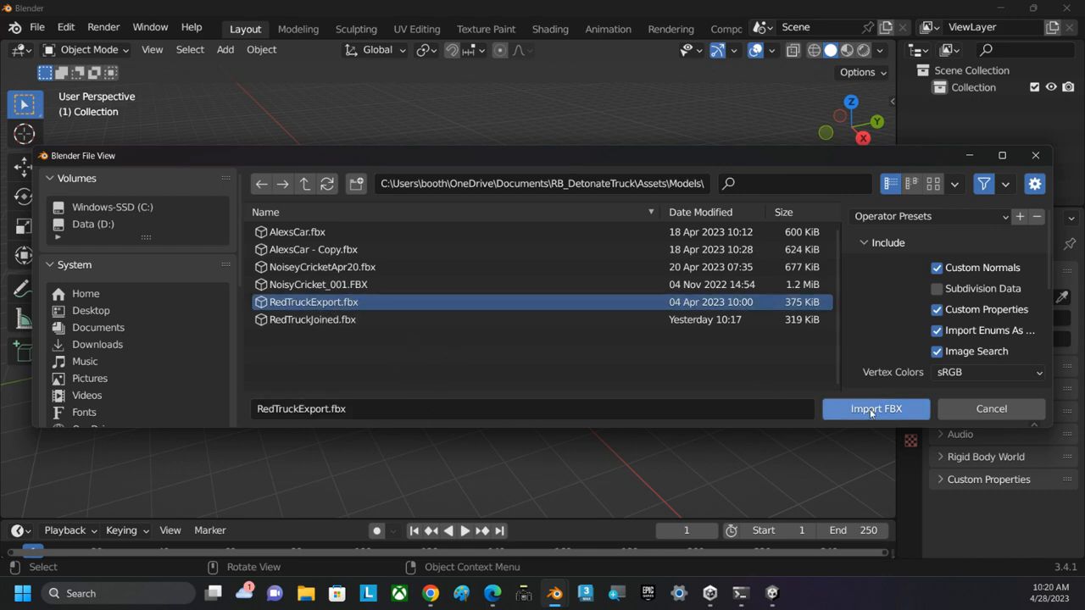
{"action": "left_click", "coordinate": [875, 408]}
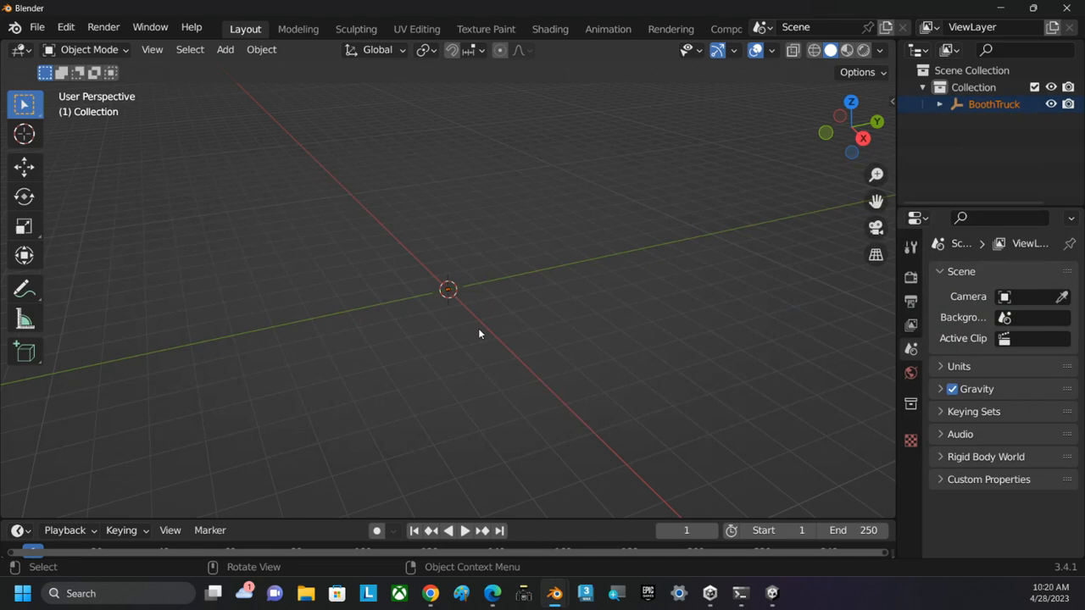
{"action": "mouse_move", "coordinate": [485, 290]}
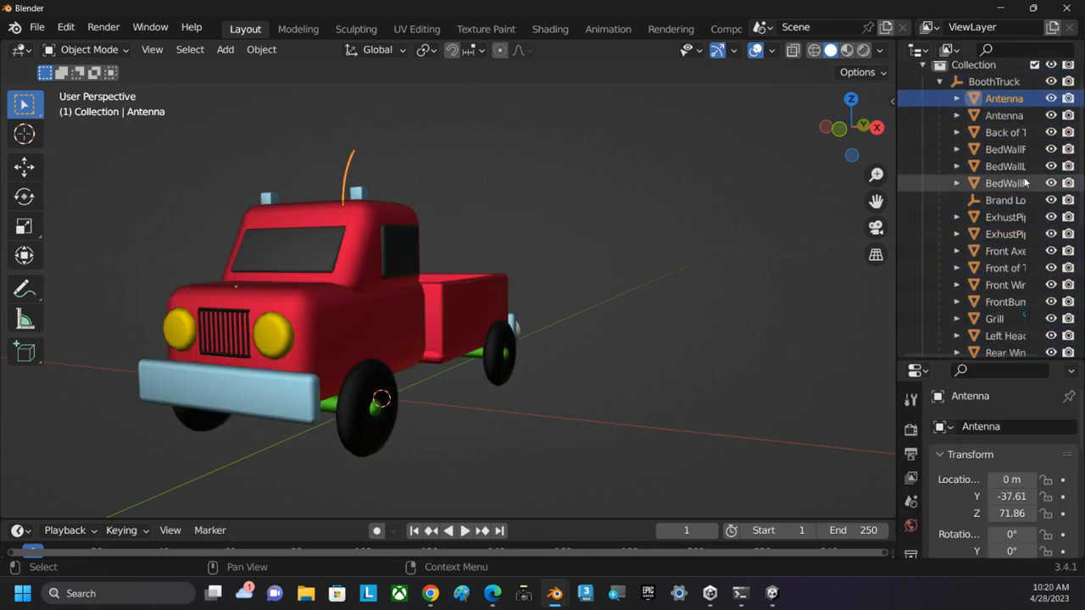
Expand BoothTruck in the Outliner and inspect its separate parts such as Antenna and Window 2
{"action": "scroll", "scroll_direction": "down", "scroll_amount": 3}
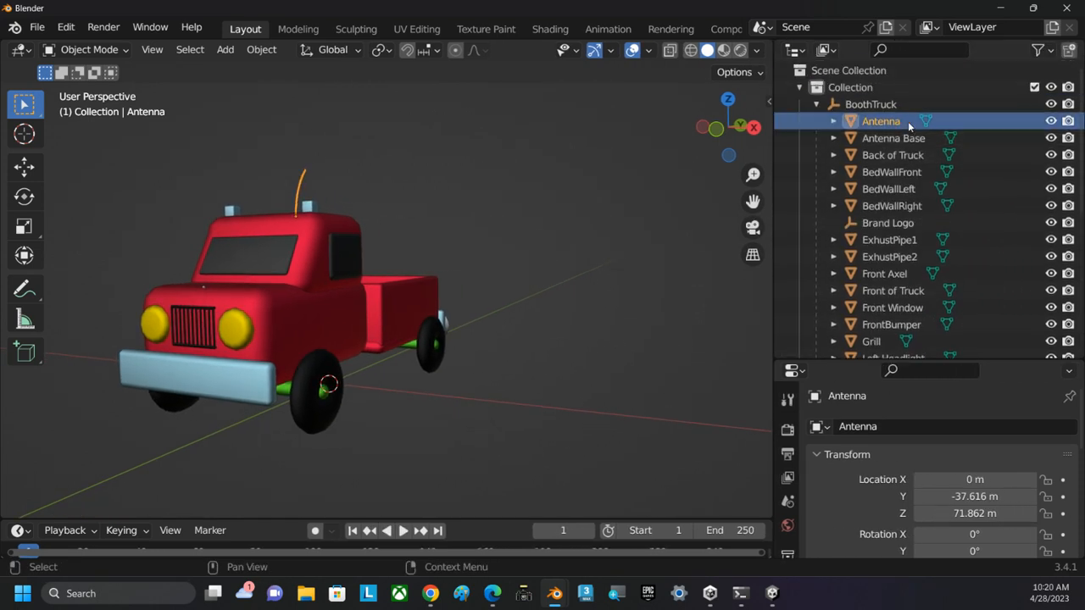
{"action": "left_click", "coordinate": [871, 104]}
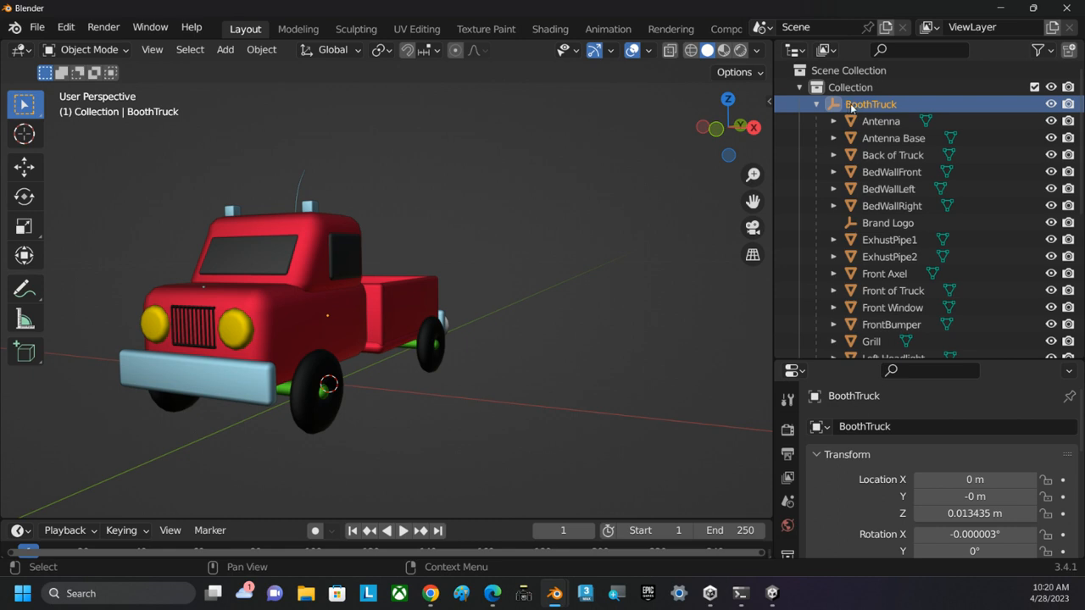
{"action": "left_click", "coordinate": [882, 122]}
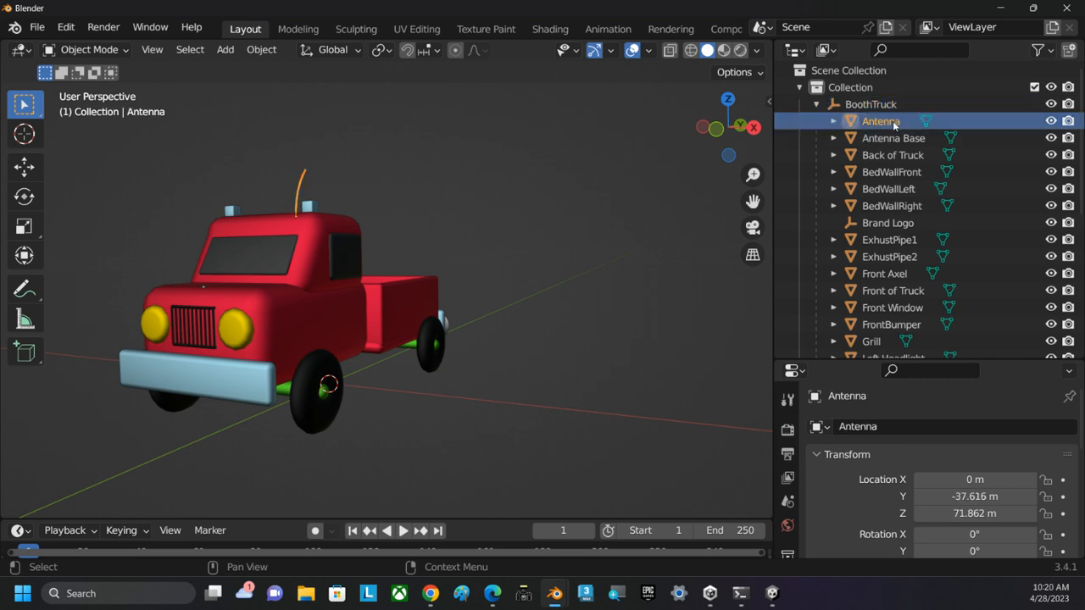
{"action": "scroll", "scroll_direction": "down", "scroll_amount": 3}
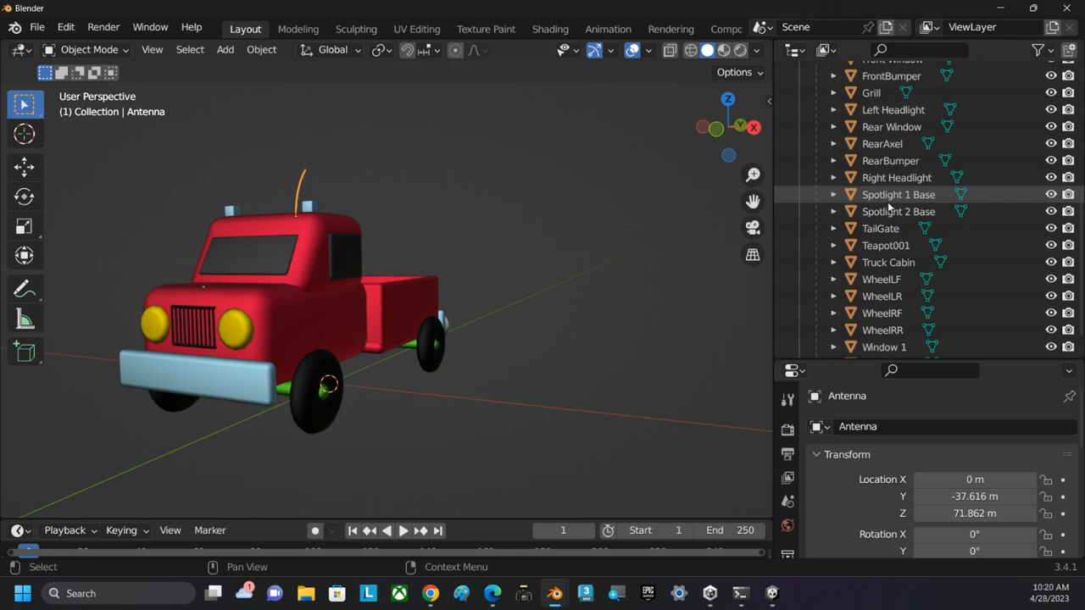
{"action": "left_click", "coordinate": [885, 342]}
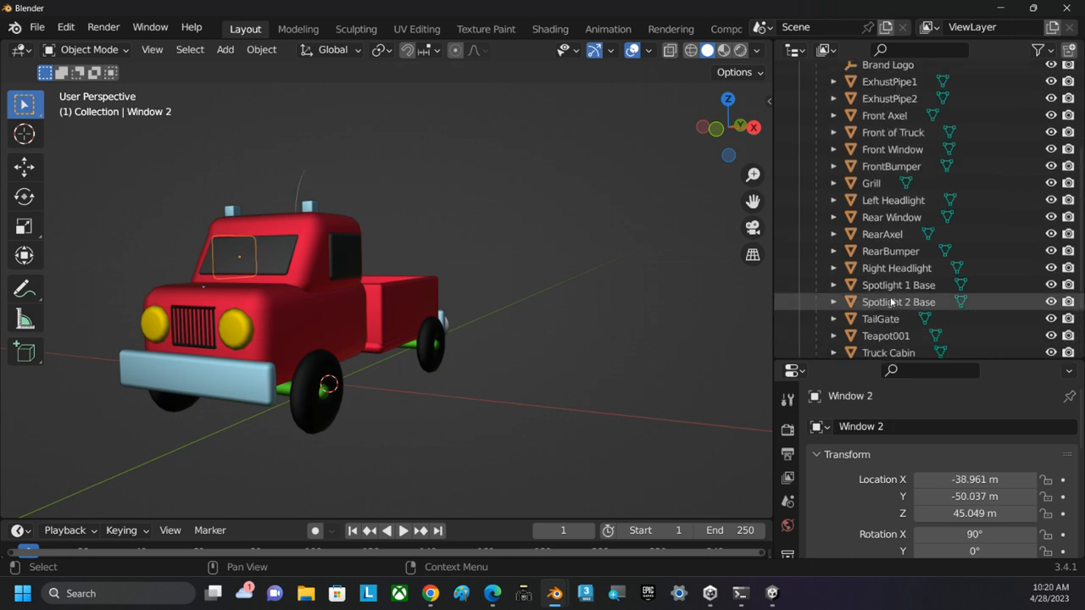
{"action": "scroll", "scroll_direction": "up", "scroll_amount": 3}
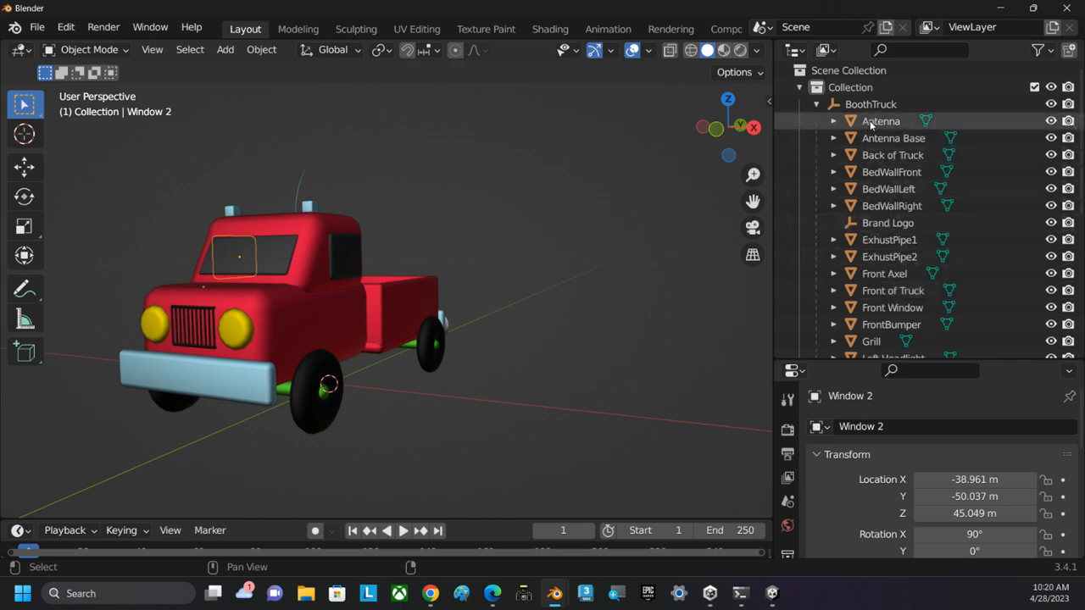
Join all truck parts into a single Window 2 mesh, leaving only Brand Logo separate under BoothTruck
{"action": "left_click", "coordinate": [872, 103]}
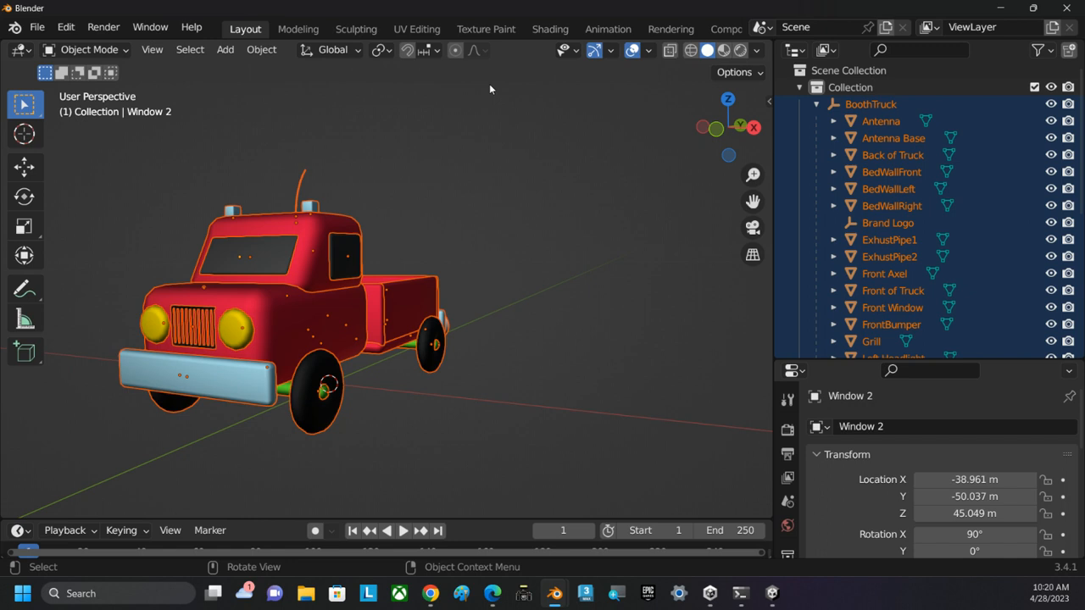
{"action": "mouse_move", "coordinate": [261, 49]}
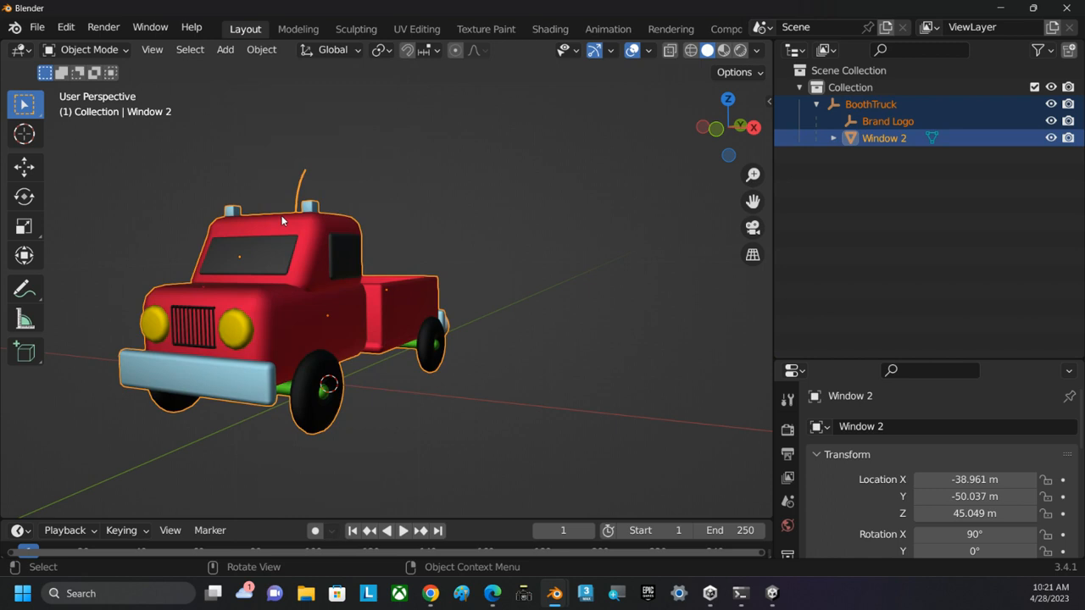
{"action": "mouse_move", "coordinate": [612, 71]}
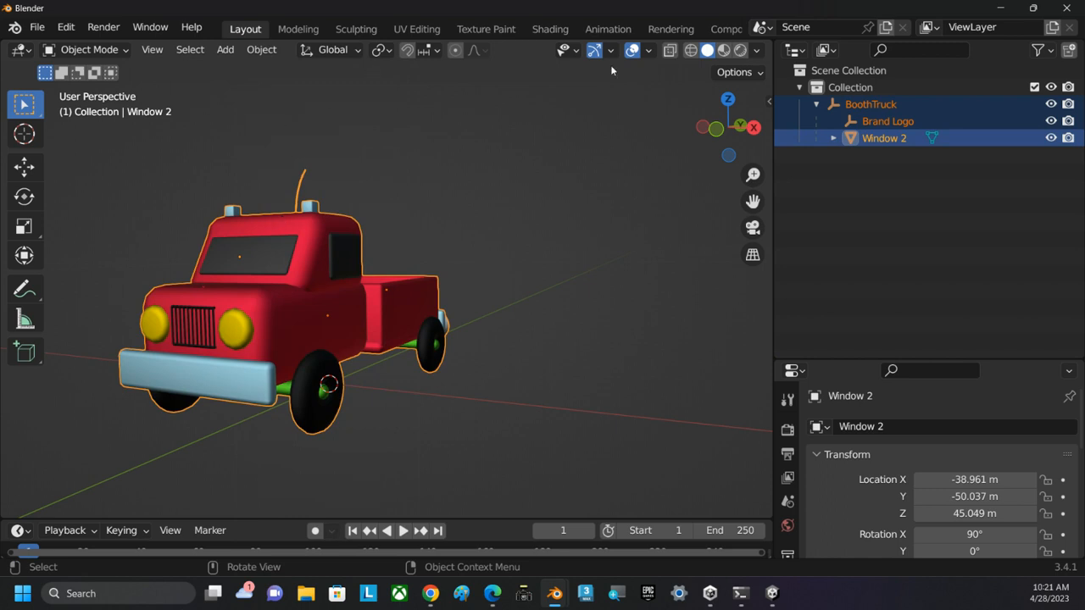
{"action": "left_click", "coordinate": [834, 139]}
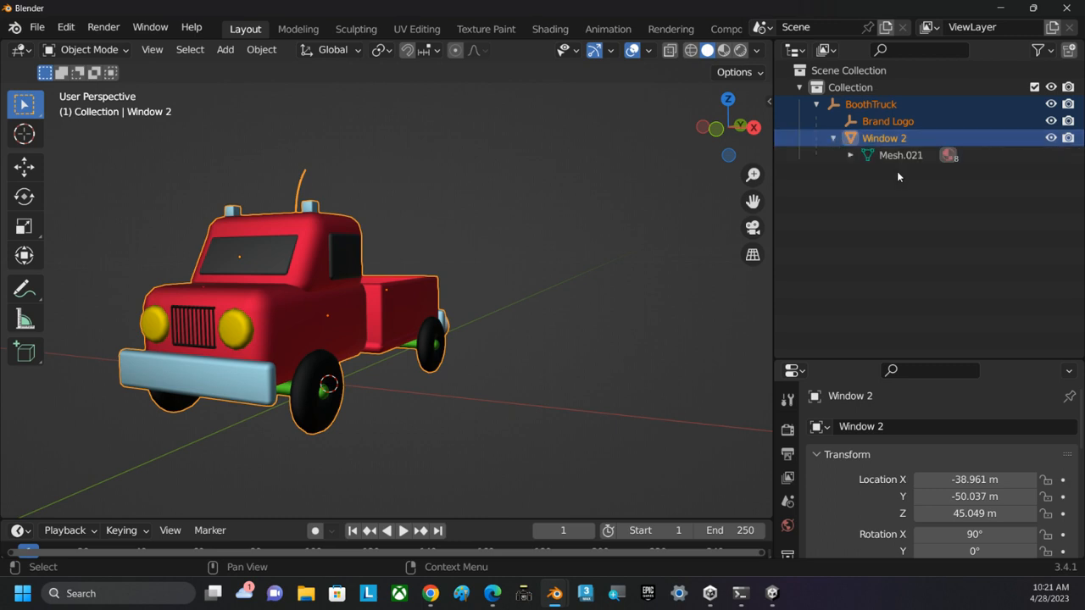
{"action": "mouse_move", "coordinate": [891, 185]}
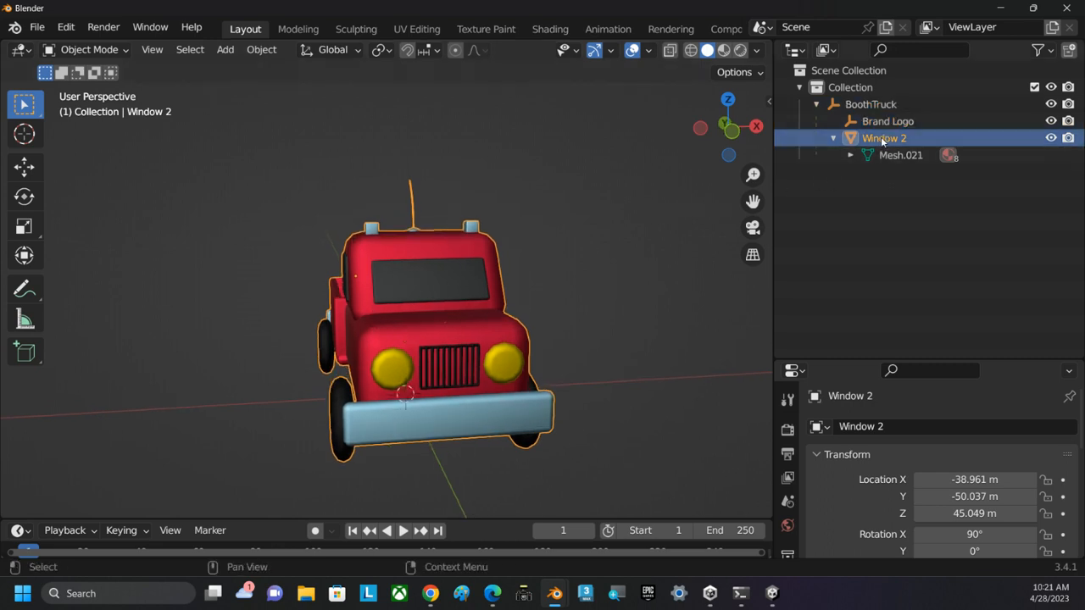
Rename the joined Window 2 object to Mesh and check it sits beside Brand Logo under BoothTruck
{"action": "double_click", "coordinate": [861, 427]}
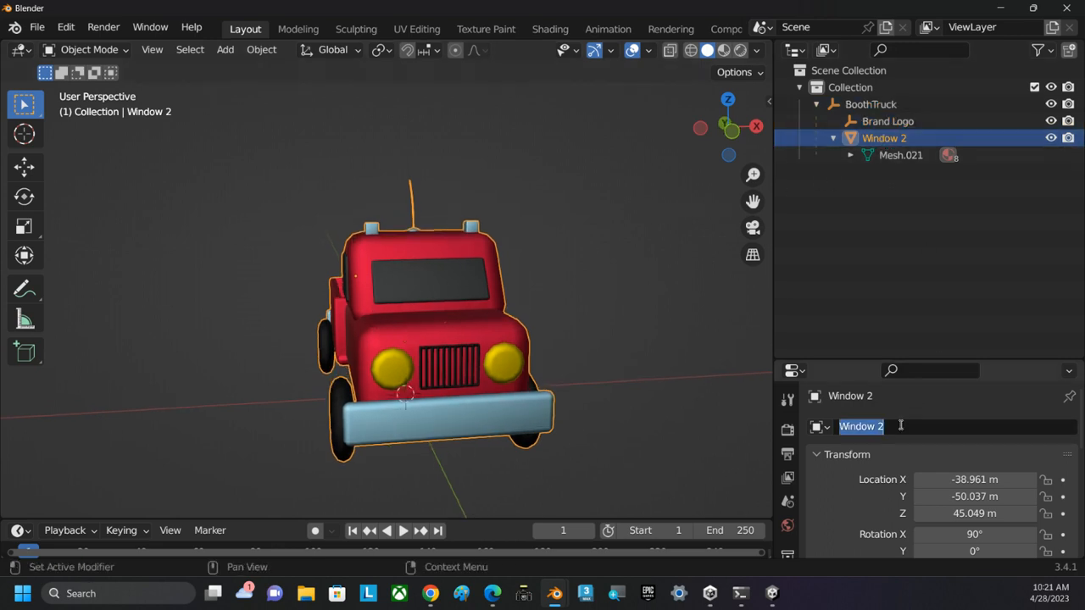
{"action": "type", "text": "Mesh"}
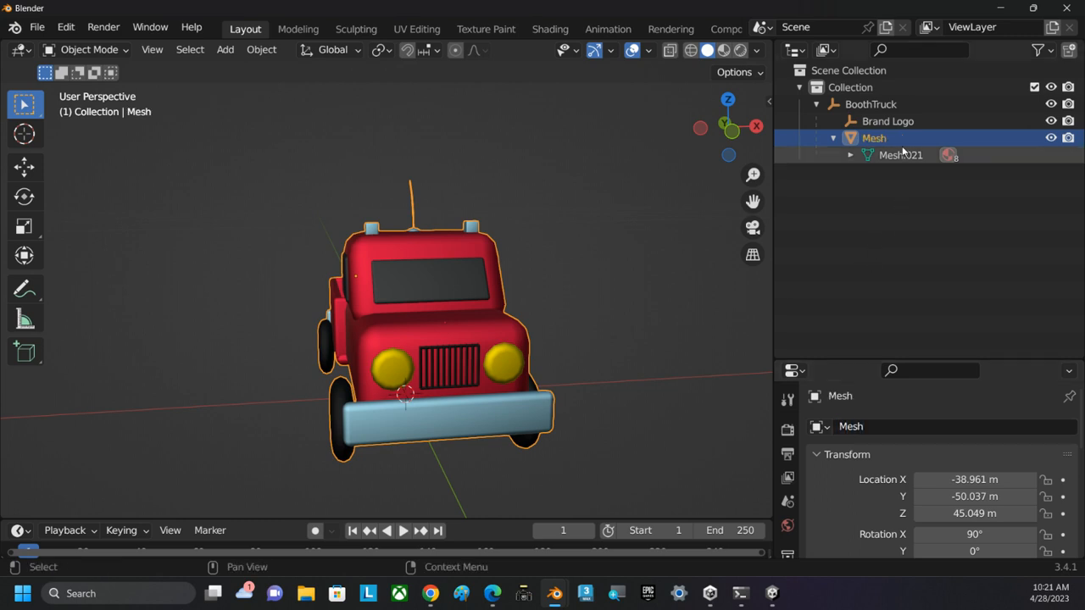
{"action": "left_click", "coordinate": [888, 122]}
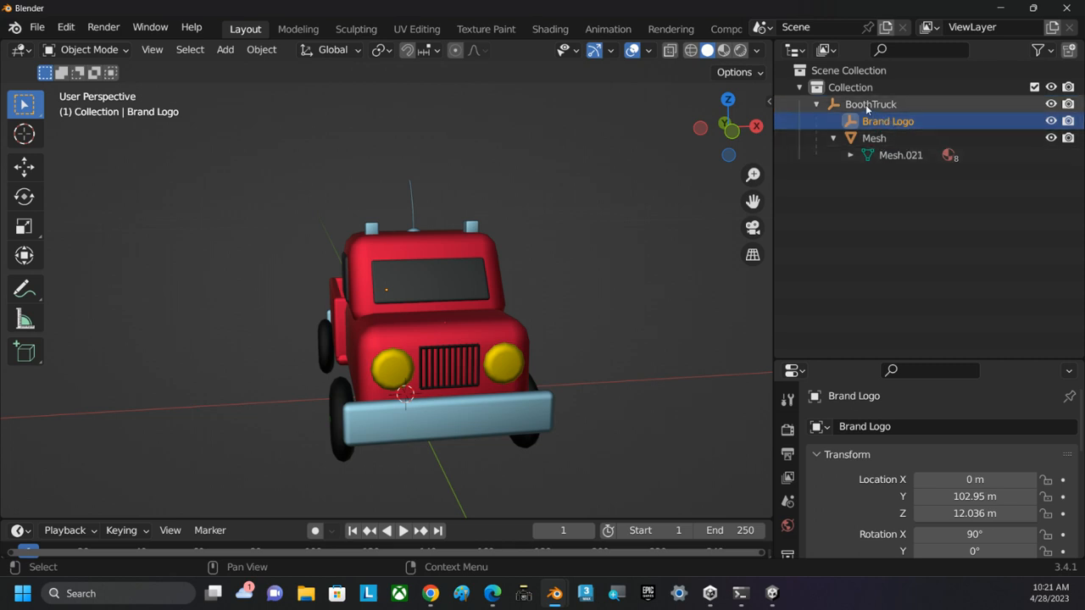
{"action": "left_click", "coordinate": [871, 103]}
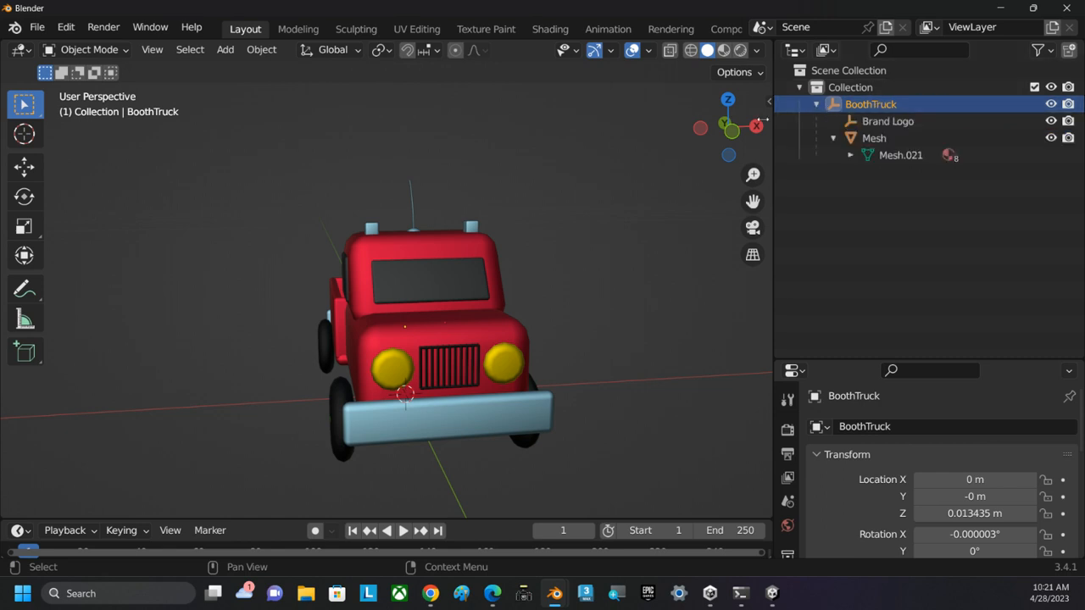
{"action": "left_click", "coordinate": [875, 137]}
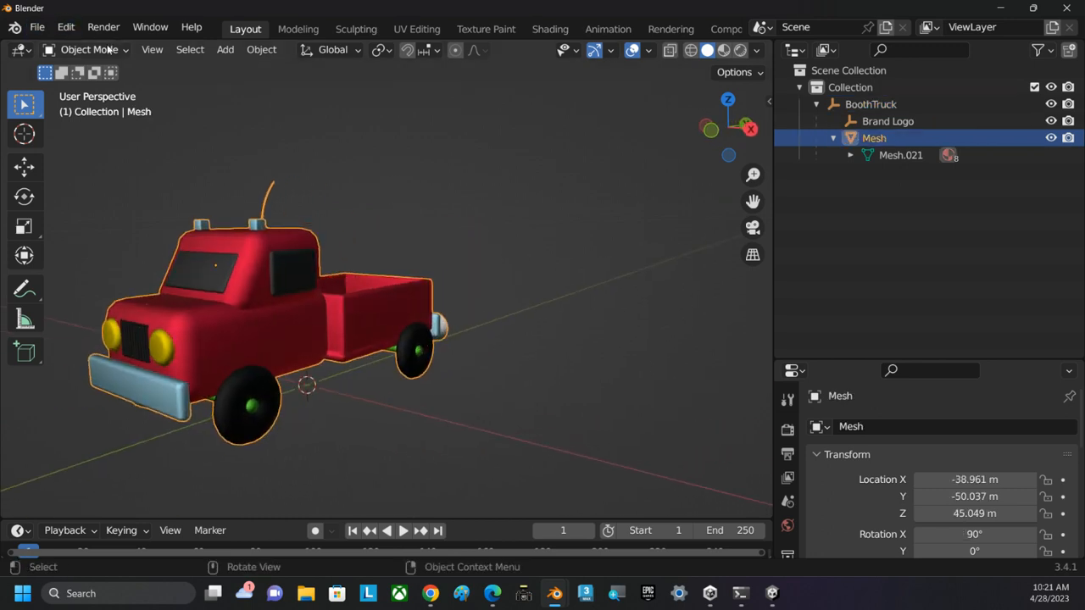
Verify in Edit Mode that the truck is one continuous mesh, then bring up File > Export
{"action": "key", "text": "Tab"}
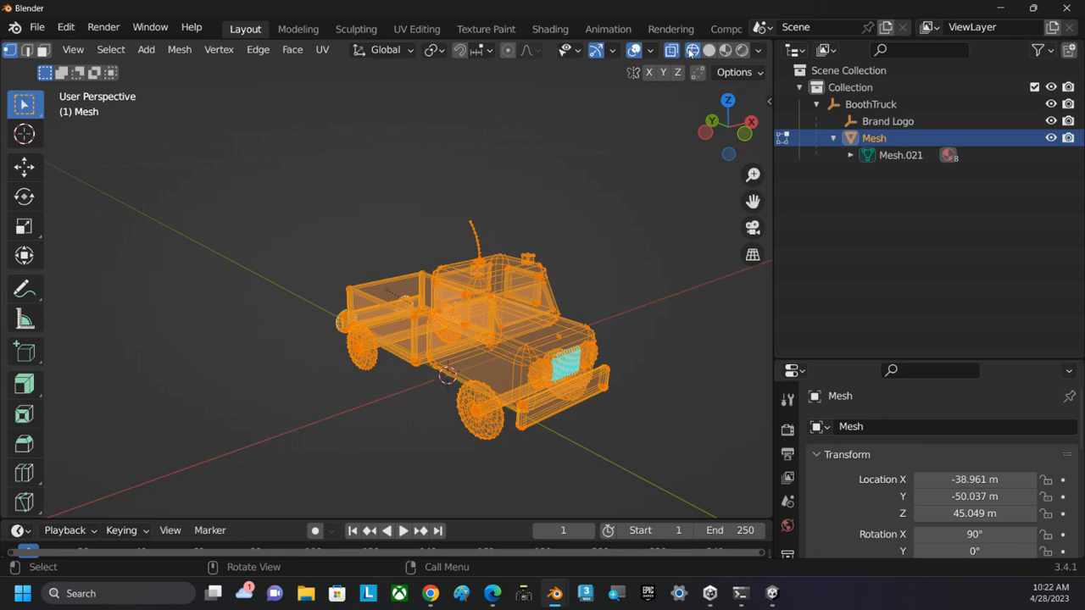
{"action": "left_click", "coordinate": [691, 51]}
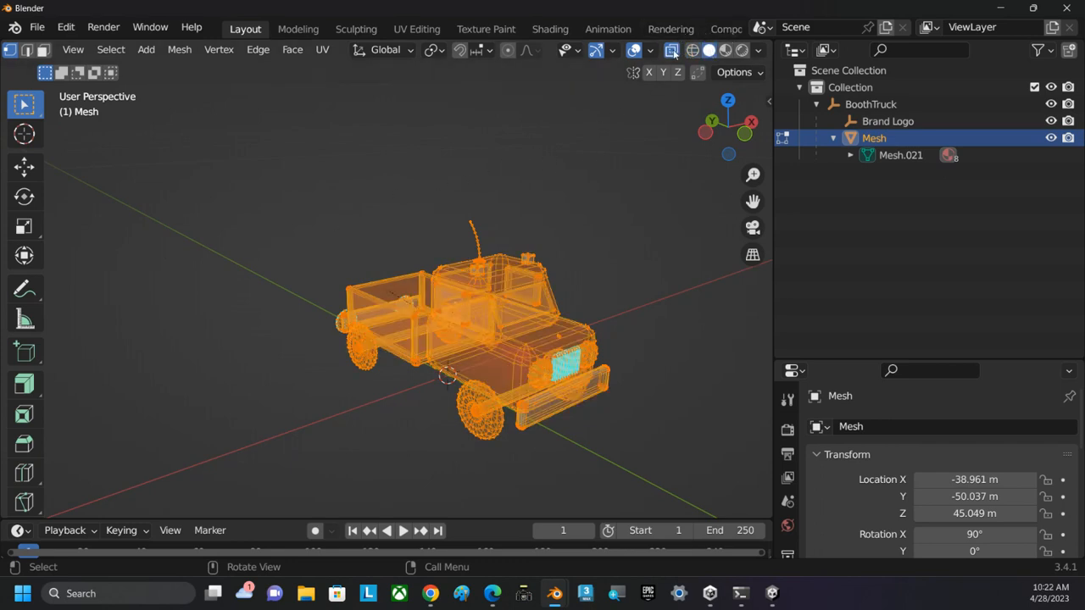
{"action": "left_click", "coordinate": [653, 51]}
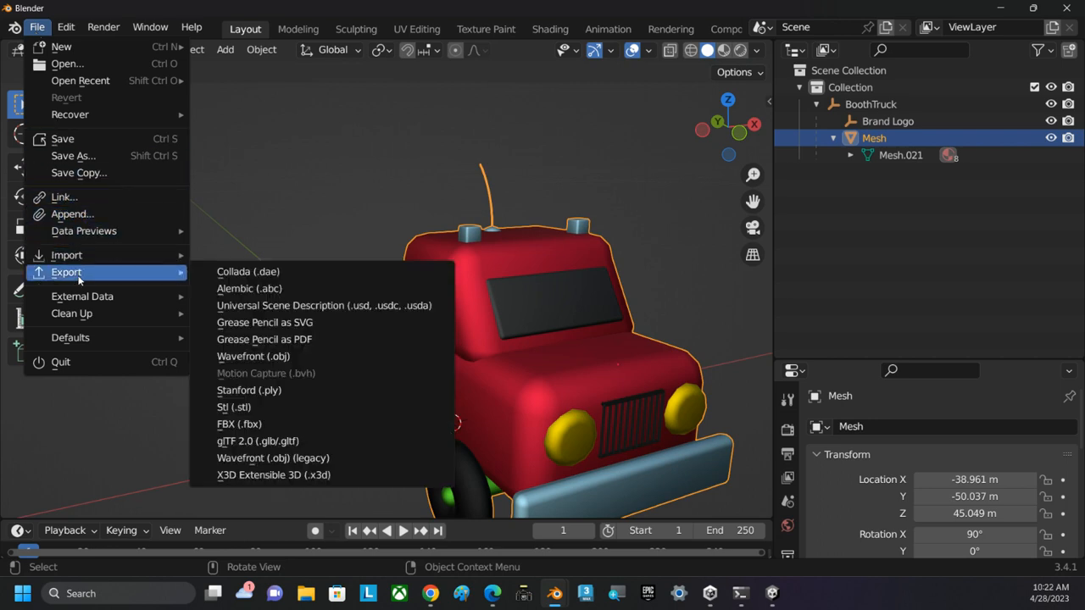
{"action": "mouse_move", "coordinate": [239, 424]}
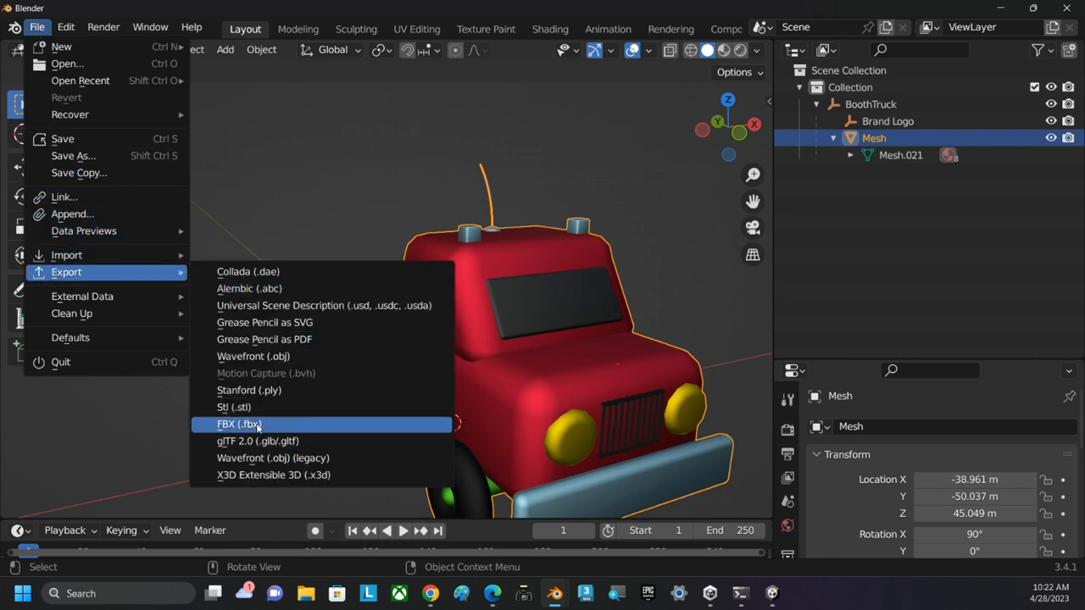
{"action": "mouse_move", "coordinate": [239, 424]}
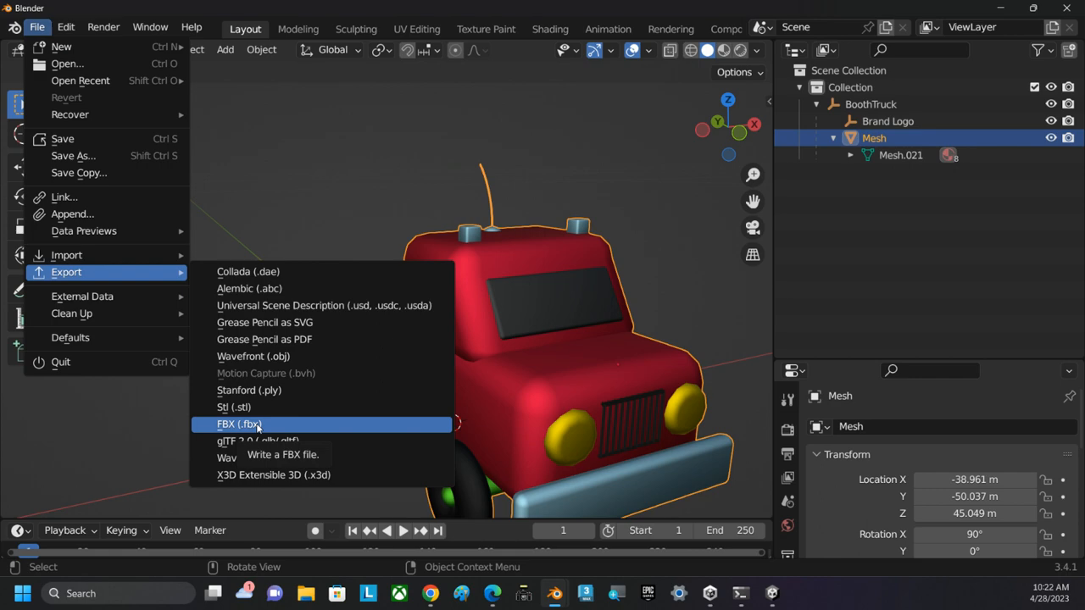
Export the truck as RedTruckSingleMesh.fbx into the Unity project's Assets/Models folder
{"action": "left_click", "coordinate": [238, 424]}
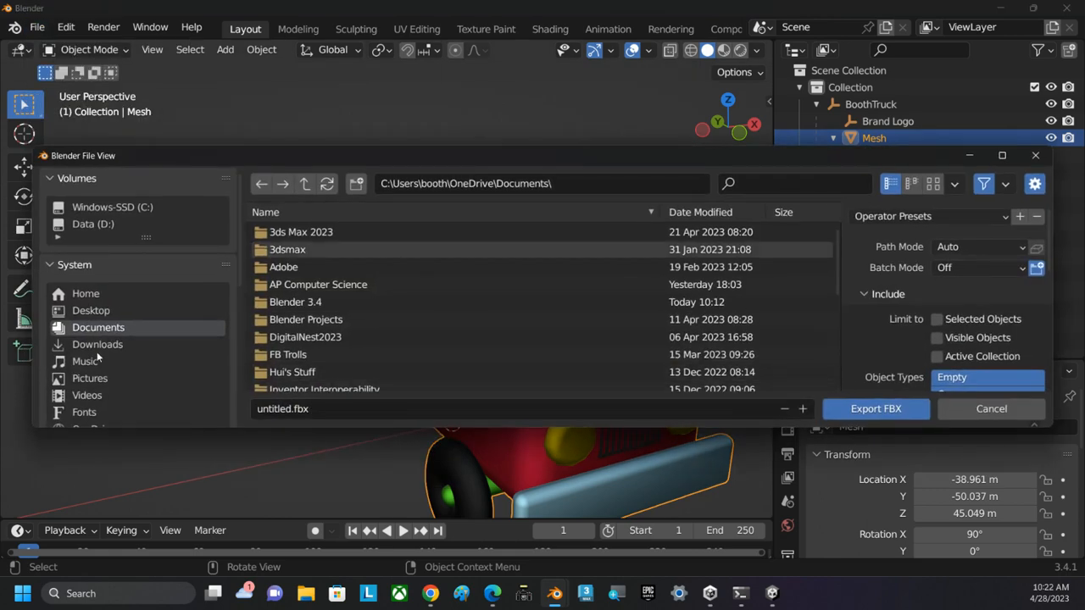
{"action": "mouse_move", "coordinate": [339, 302]}
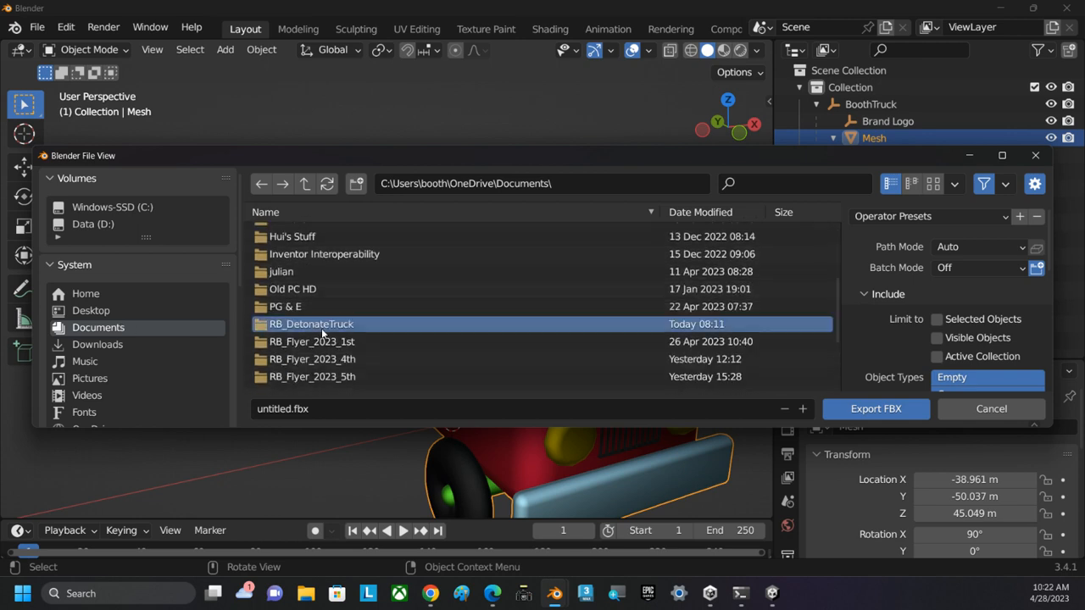
{"action": "double_click", "coordinate": [311, 324]}
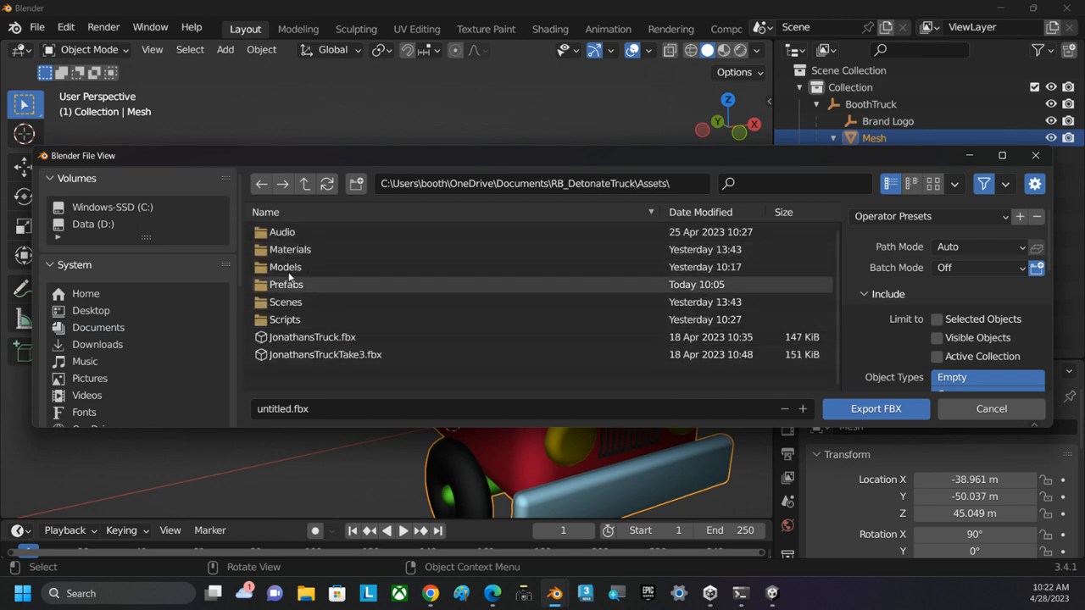
{"action": "double_click", "coordinate": [285, 267]}
{"action": "type", "text": "RedTruck"}
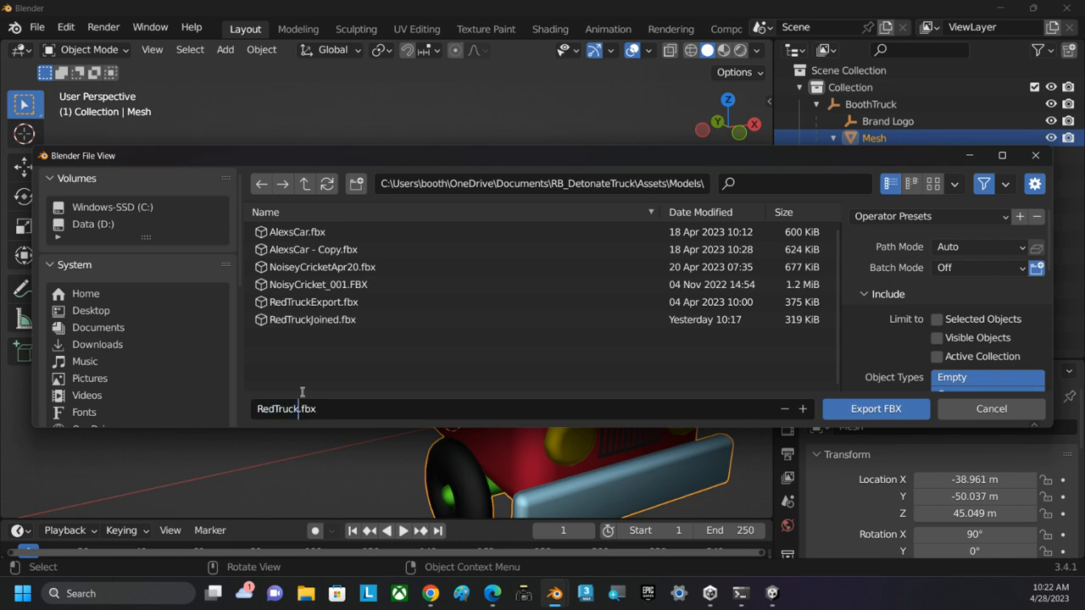
{"action": "type", "text": "SingleMesh"}
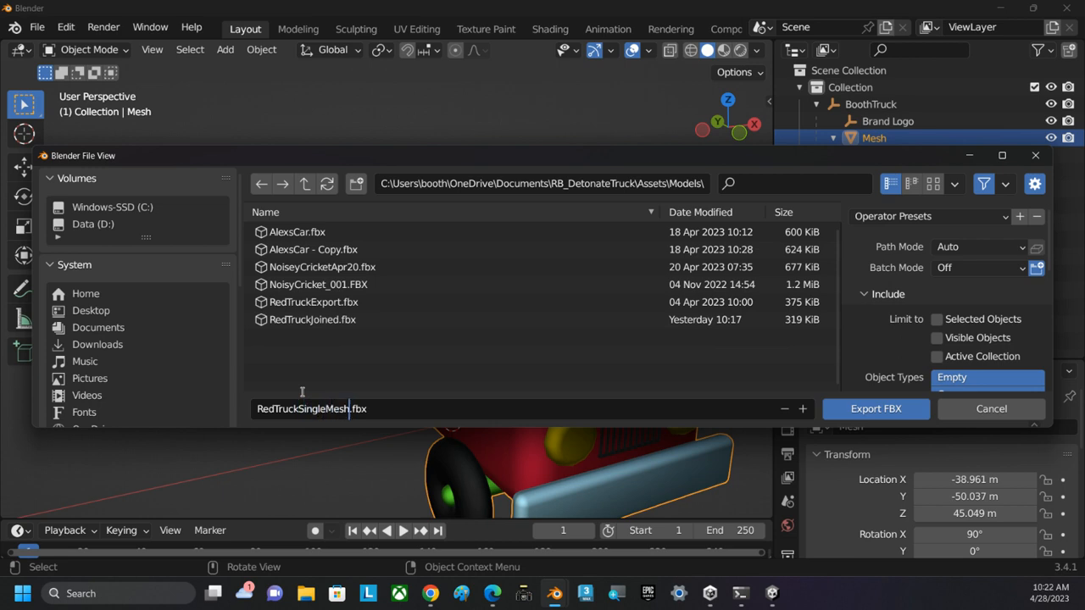
{"action": "mouse_move", "coordinate": [461, 405]}
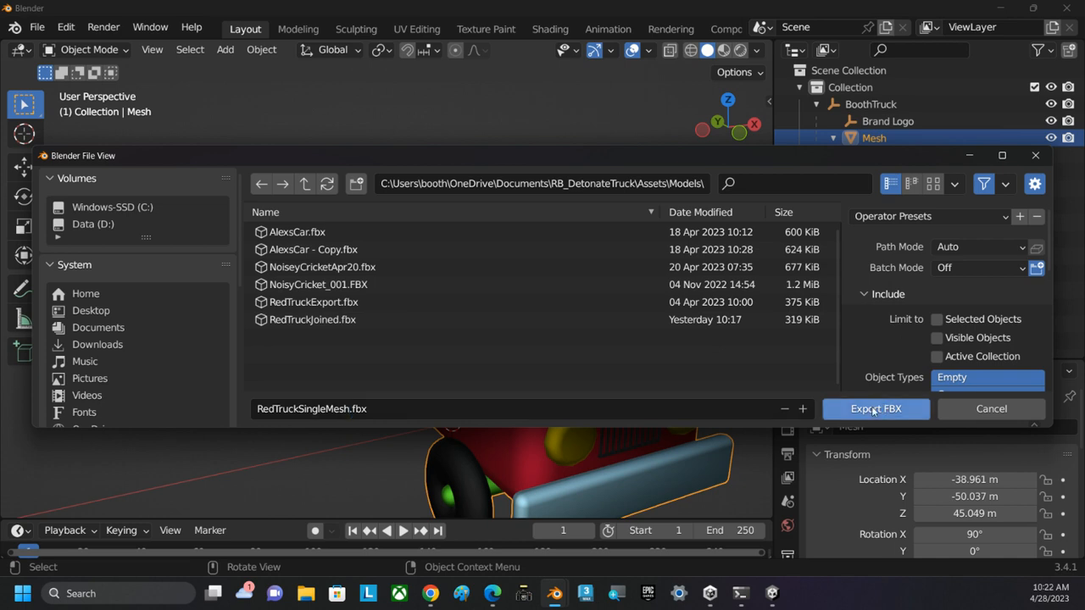
{"action": "left_click", "coordinate": [875, 408]}
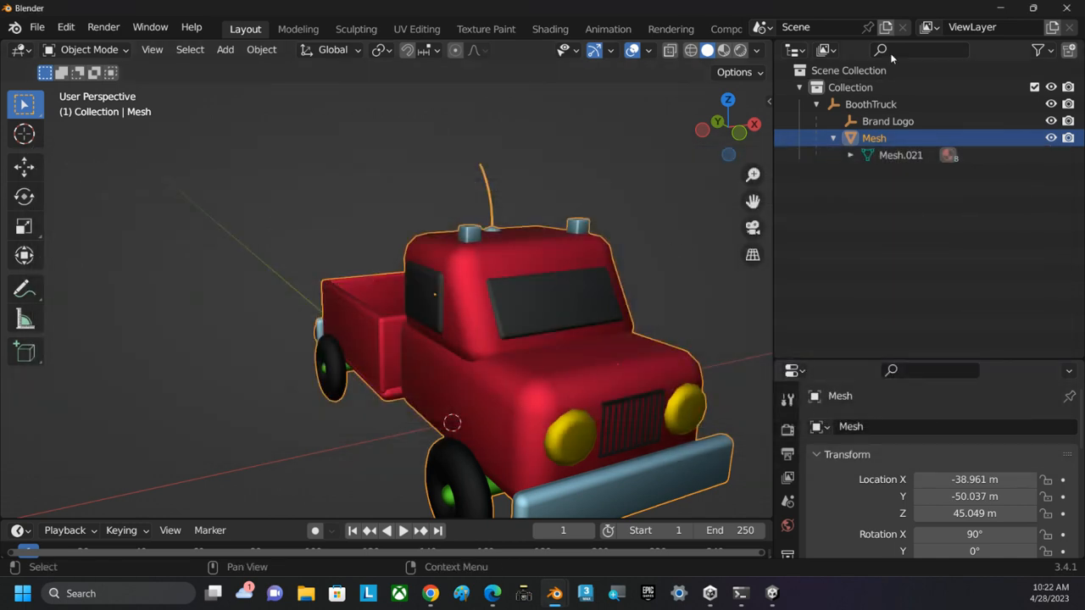
{"action": "mouse_move", "coordinate": [971, 27]}
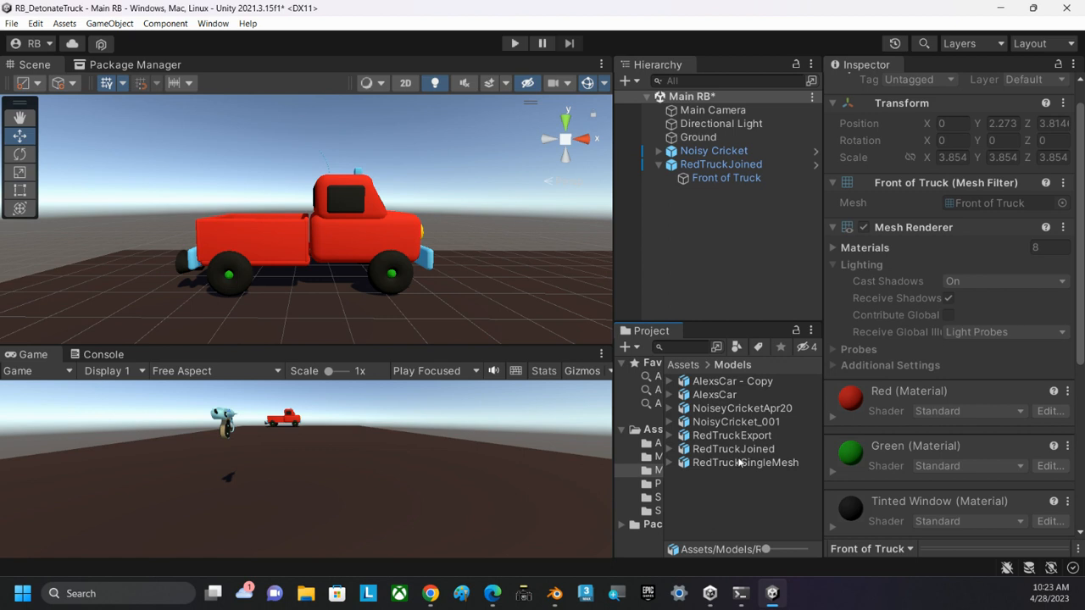
Inspect RedTruckSingleMesh in Unity's Models folder, its Brand Logo and single Mesh with all materials
{"action": "left_click", "coordinate": [744, 461]}
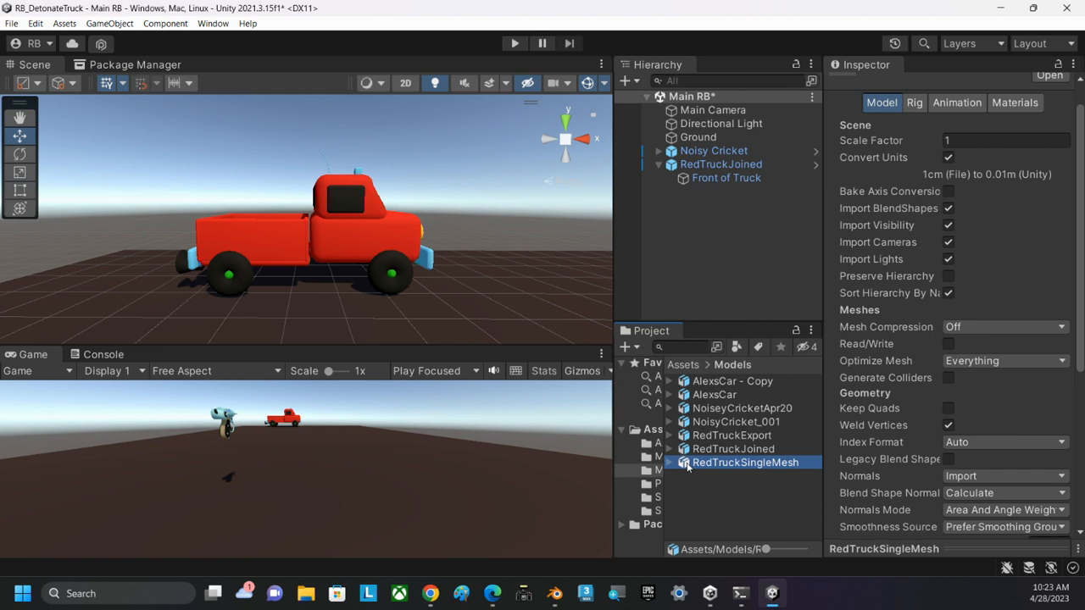
{"action": "mouse_move", "coordinate": [742, 466]}
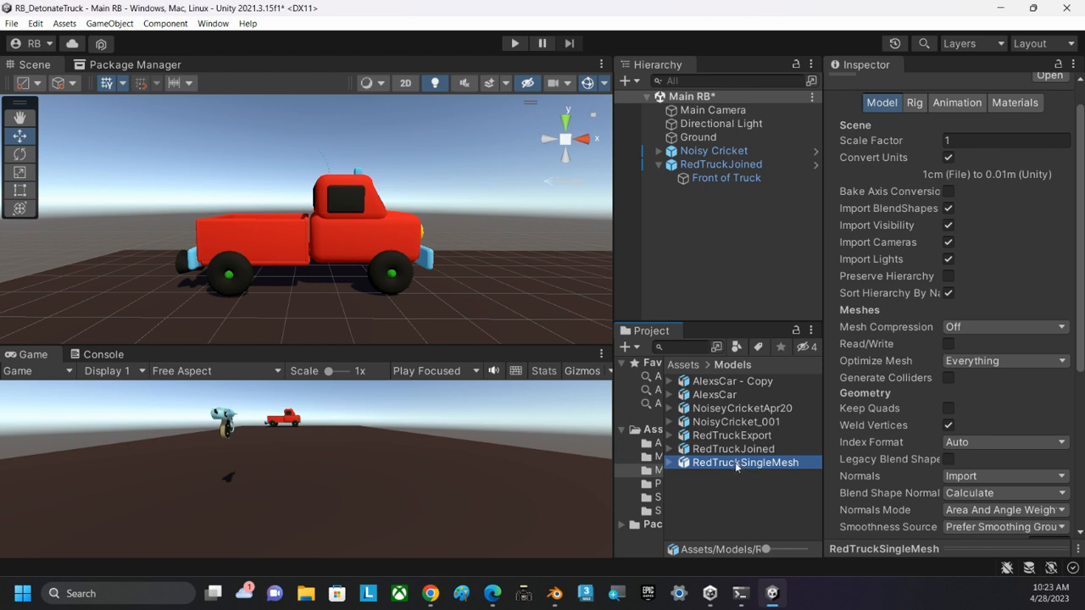
{"action": "left_click", "coordinate": [671, 461]}
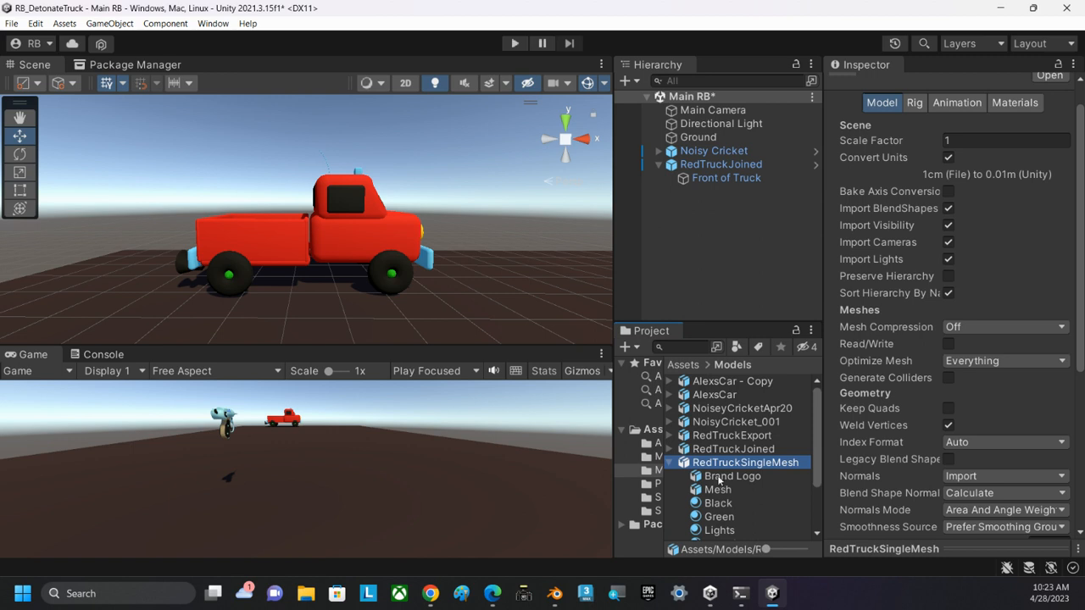
{"action": "left_click", "coordinate": [733, 475]}
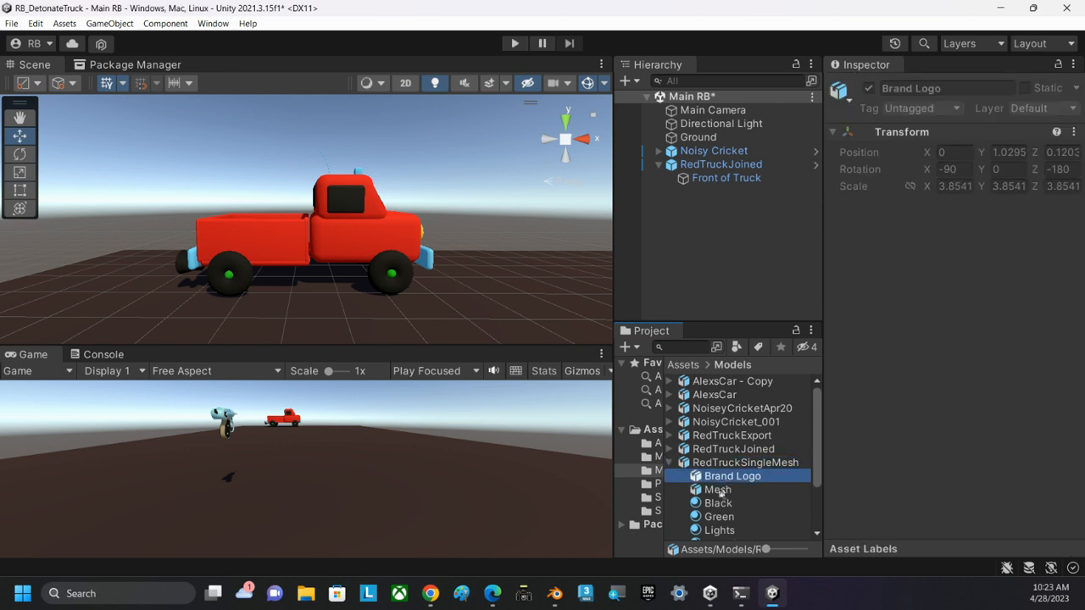
{"action": "left_click", "coordinate": [717, 412]}
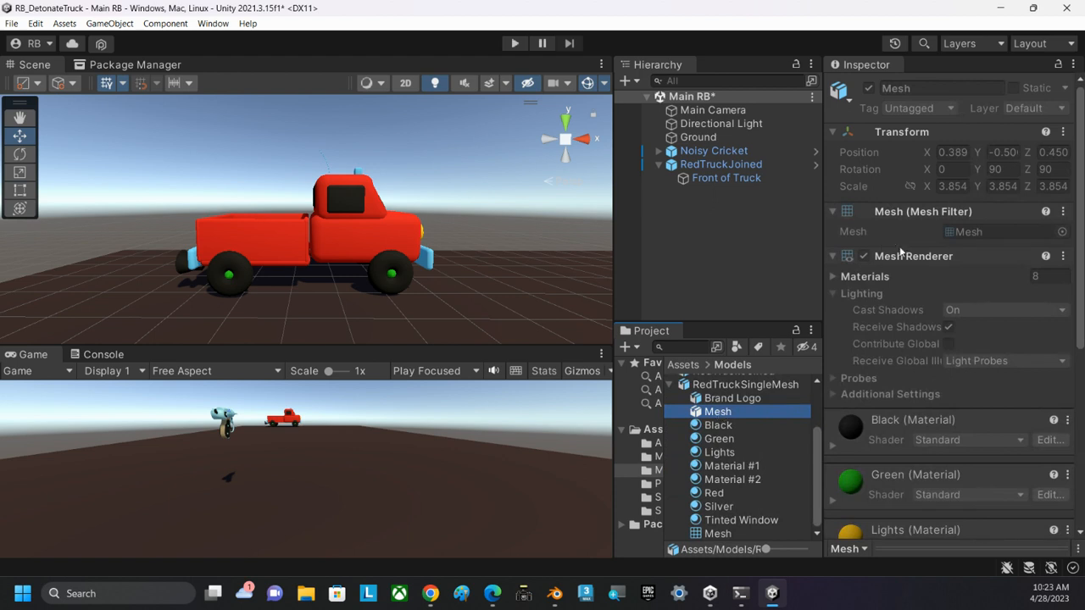
{"action": "mouse_move", "coordinate": [912, 308]}
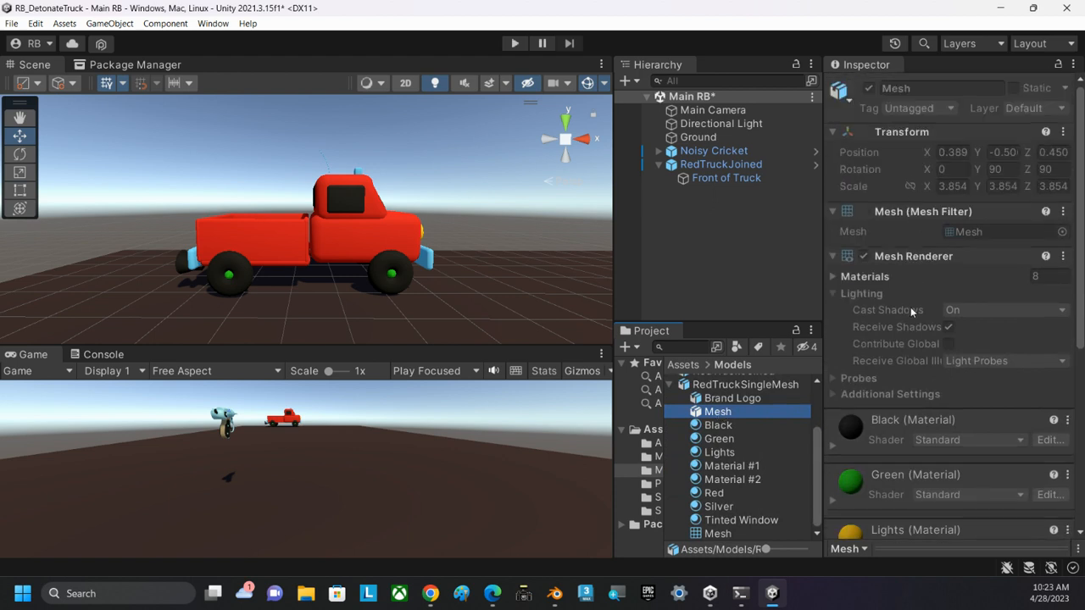
{"action": "scroll", "scroll_direction": "down", "scroll_amount": 3}
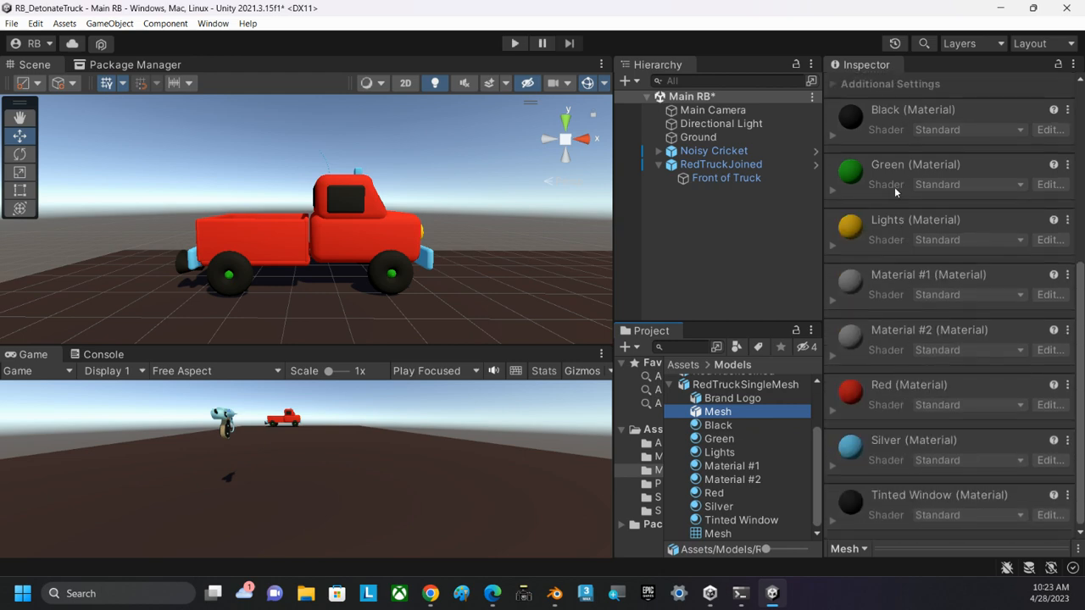
{"action": "scroll", "scroll_direction": "up", "scroll_amount": 3}
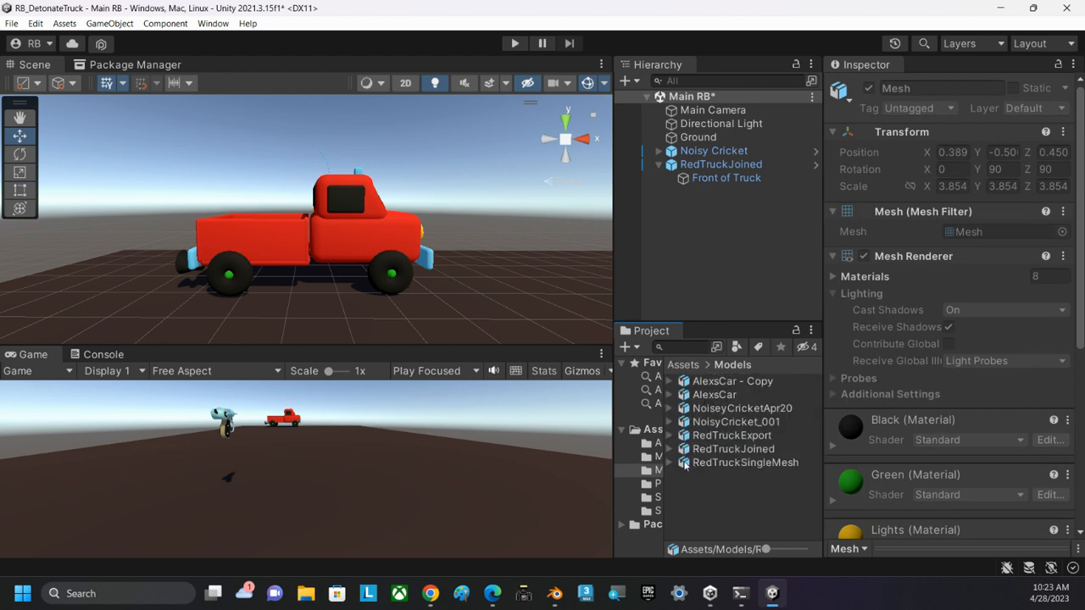
Compare the new RedTruckSingleMesh with the RedTruckJoined truck in the scene hierarchy
{"action": "left_click", "coordinate": [744, 461]}
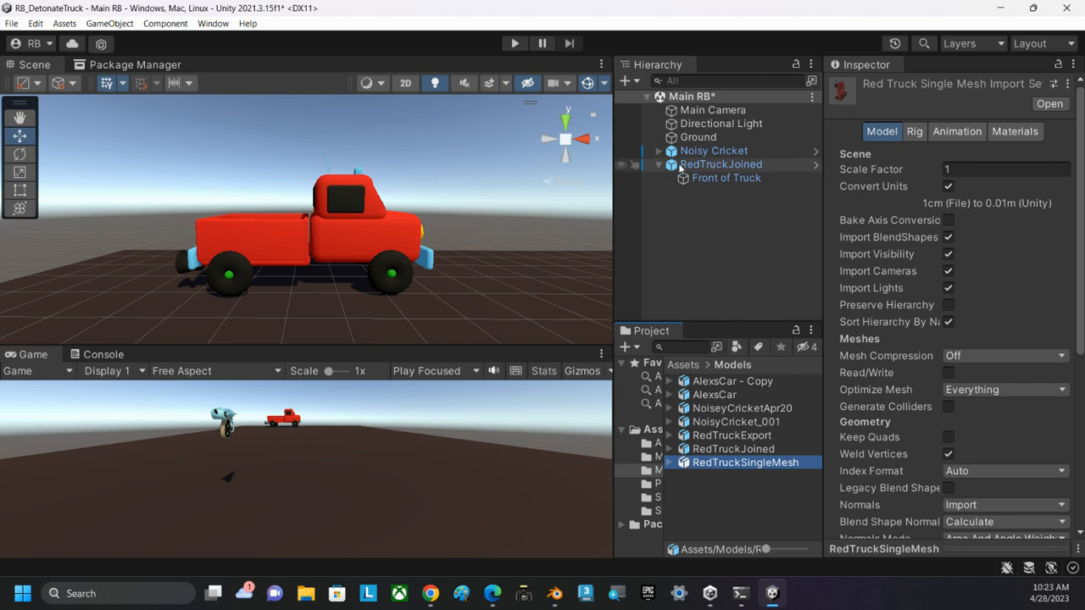
{"action": "left_click", "coordinate": [721, 164]}
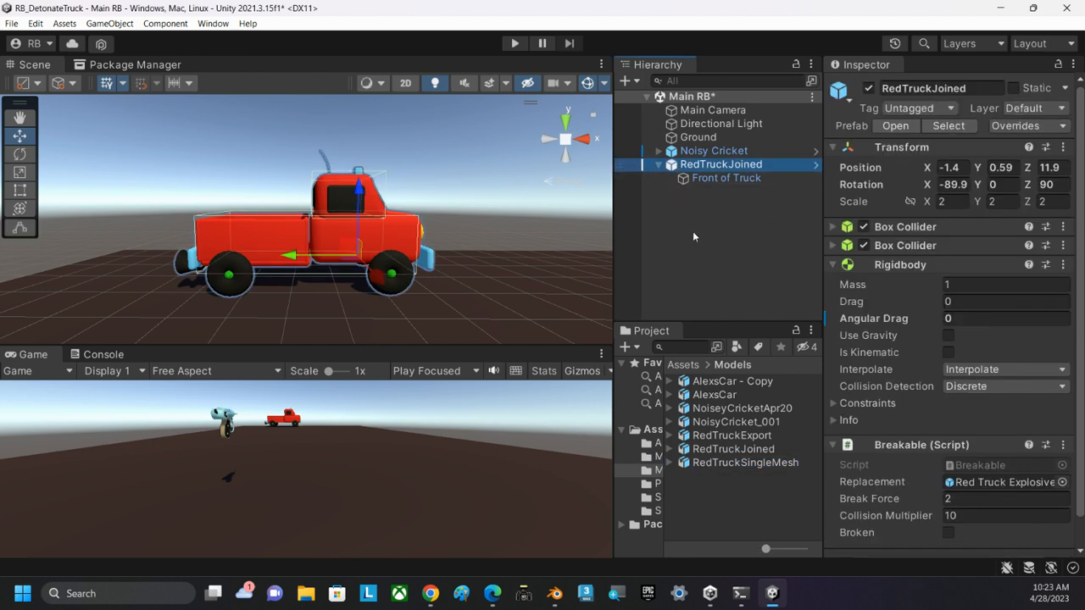
{"action": "left_click", "coordinate": [658, 164]}
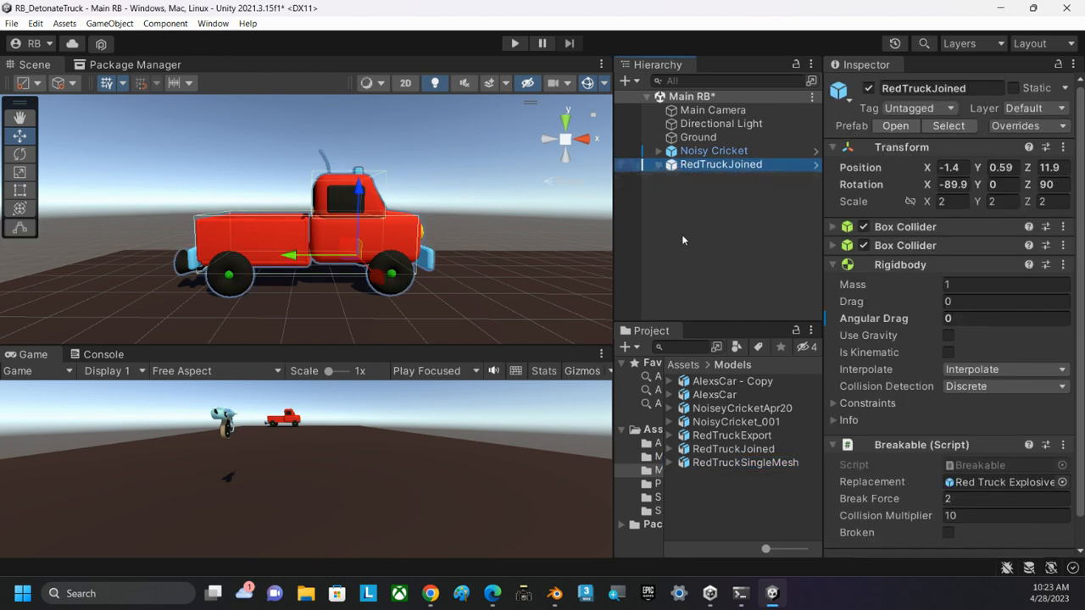
{"action": "mouse_move", "coordinate": [695, 255]}
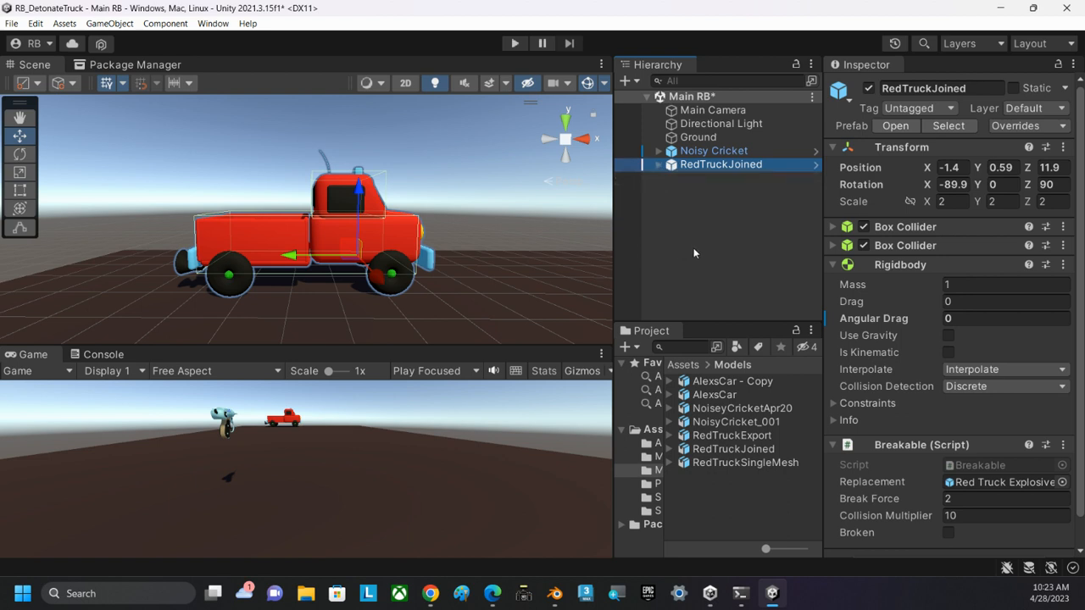